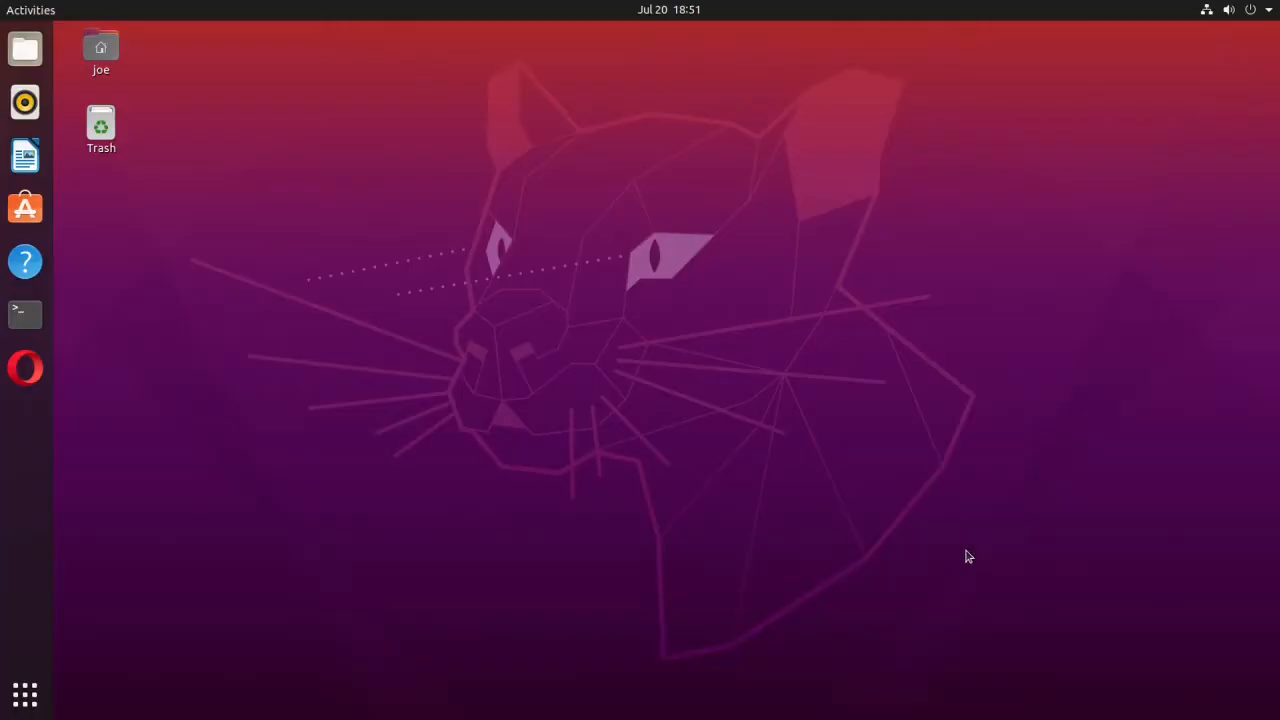
mouse_move(24, 314)
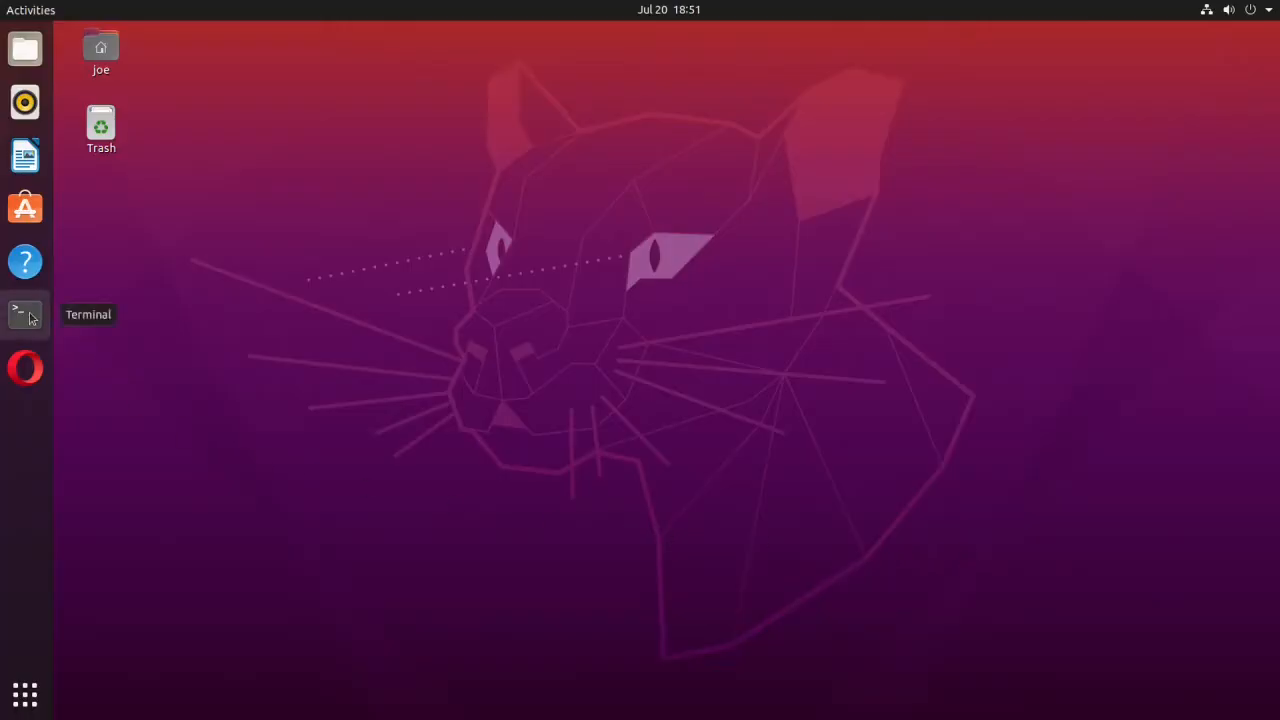
Run sudo add-apt-repository ppa:xuzhen666/dukto from a new terminal window
left_click(24, 314)
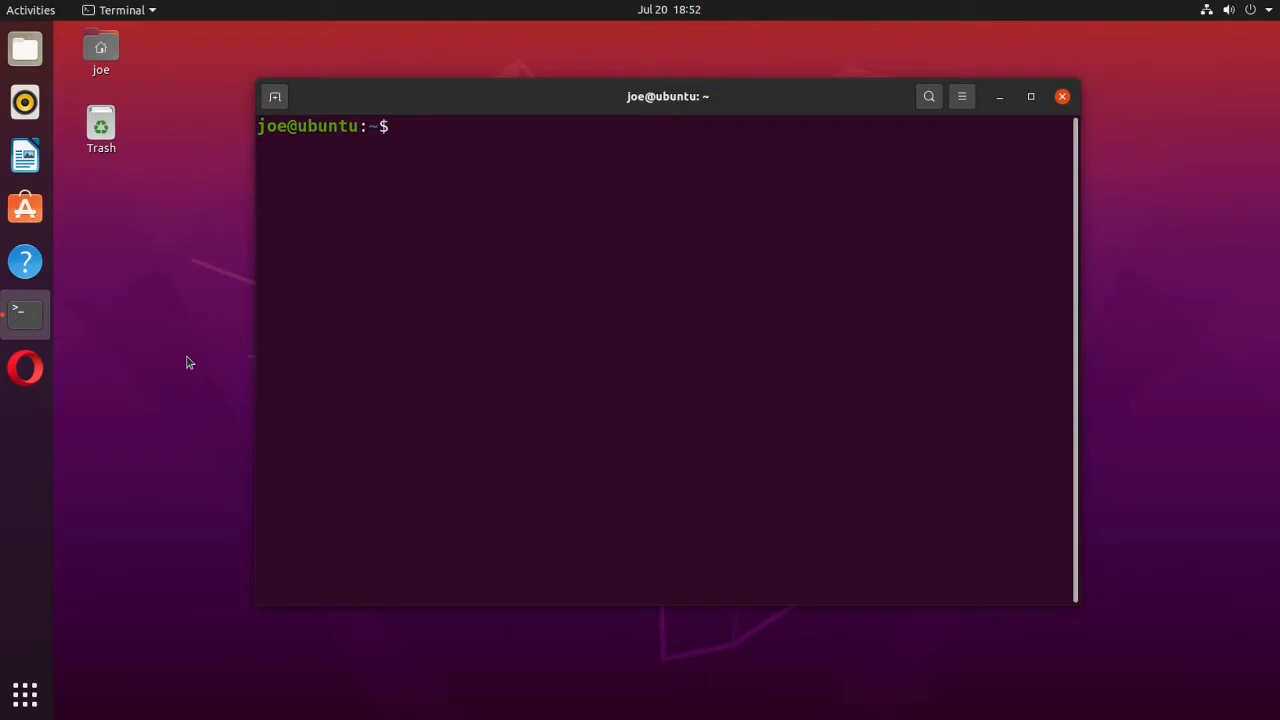
type("su")
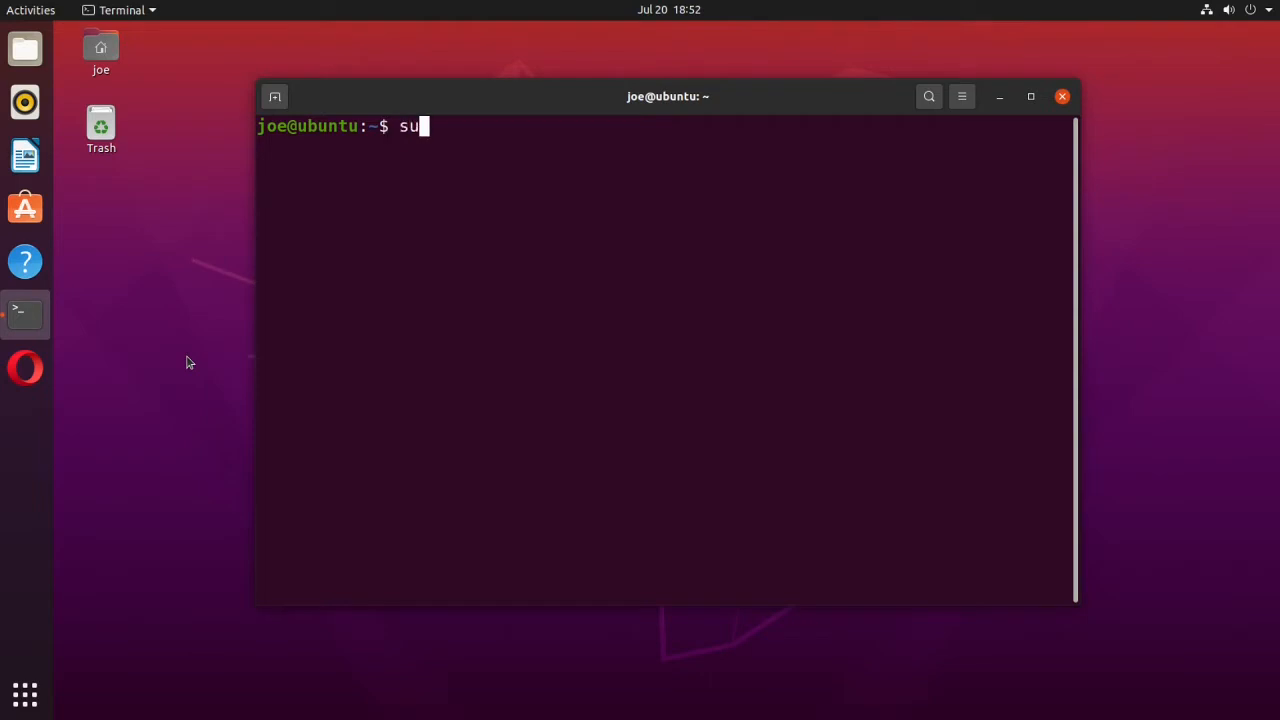
type("do add")
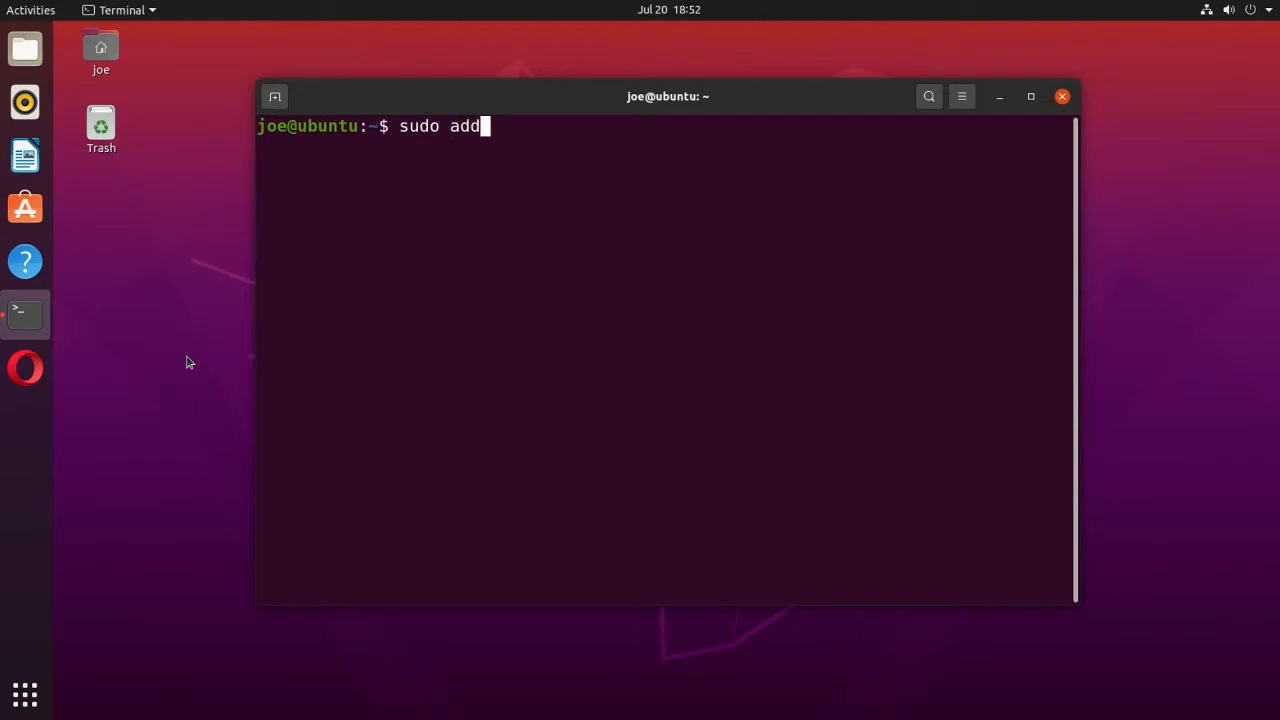
type("-apt-r")
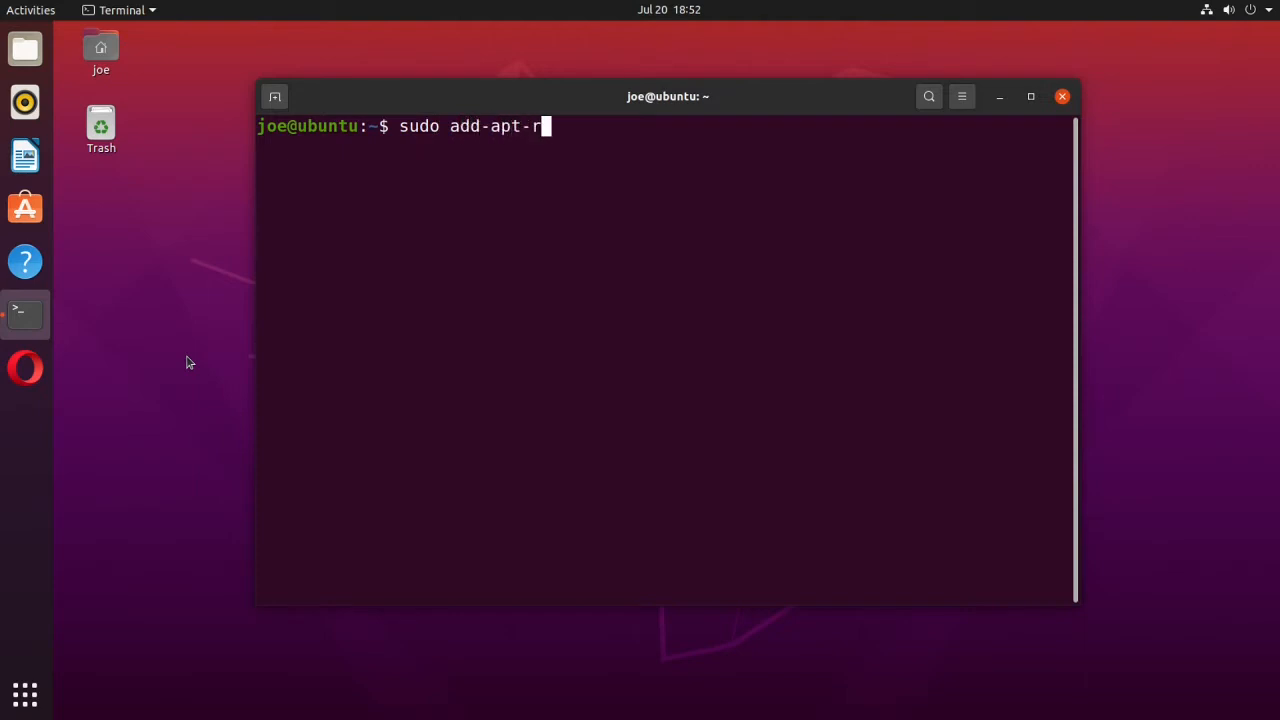
type("eposito")
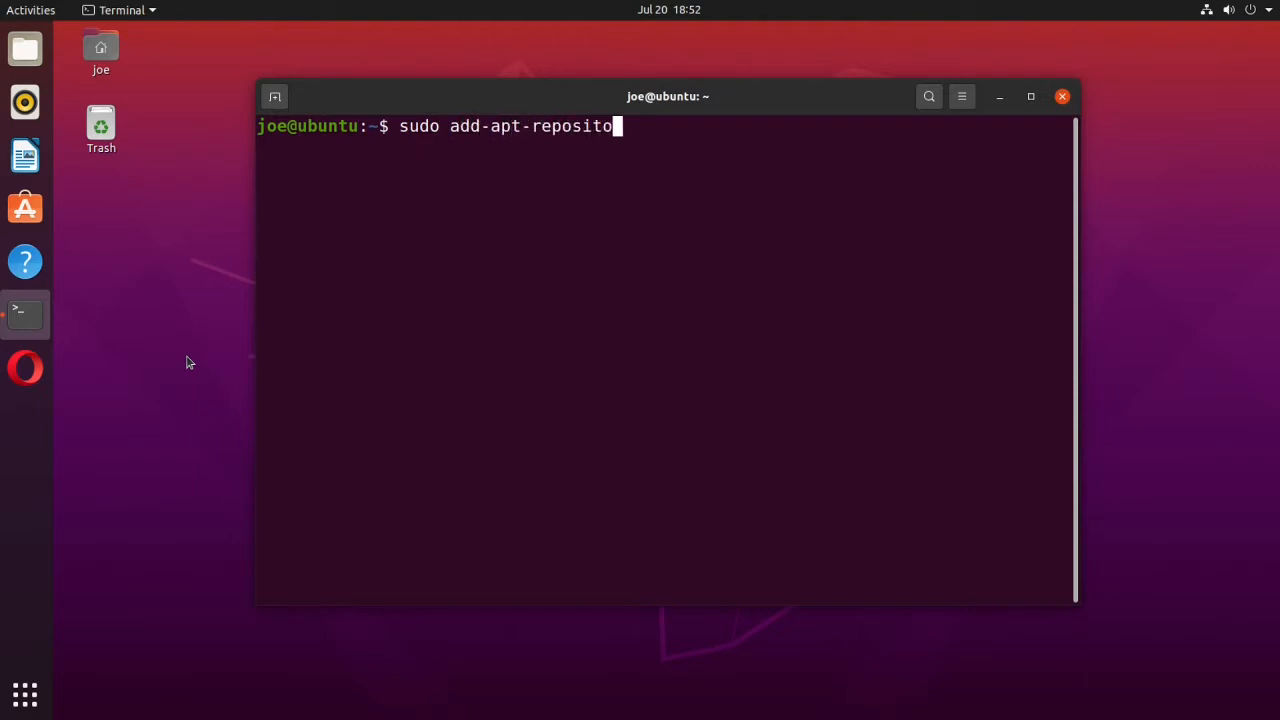
type("ry")
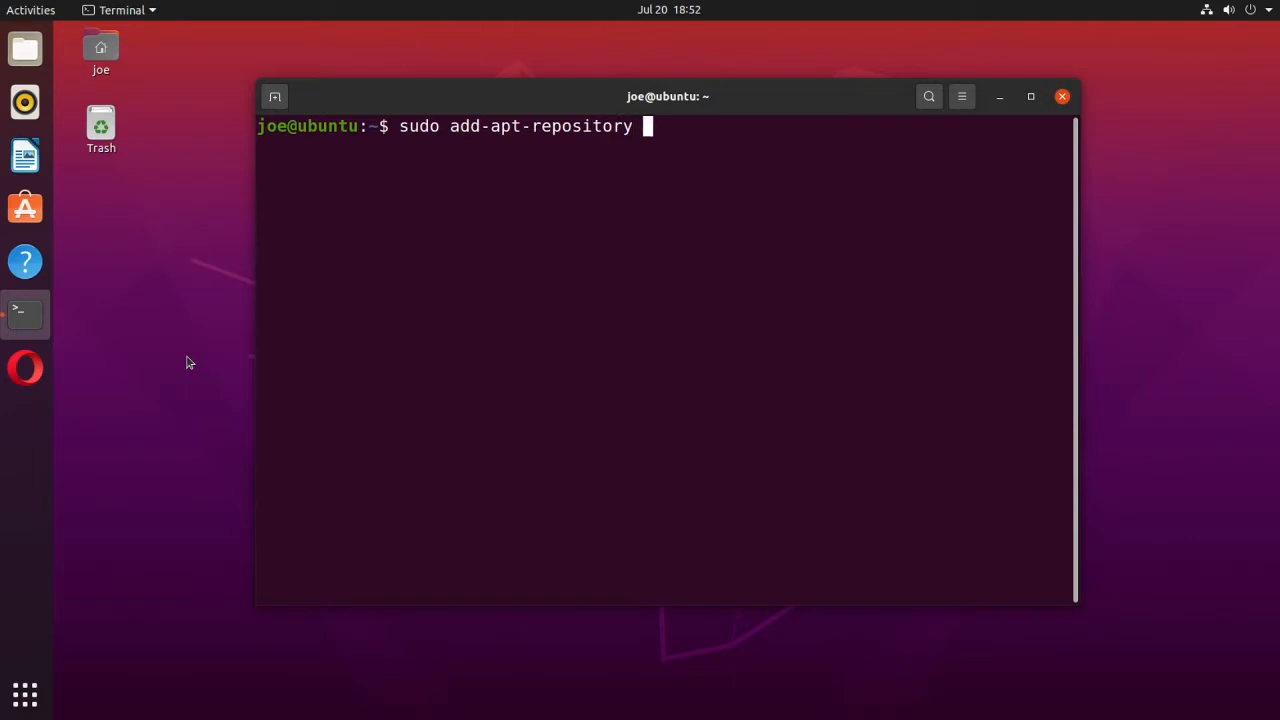
type("ppa:")
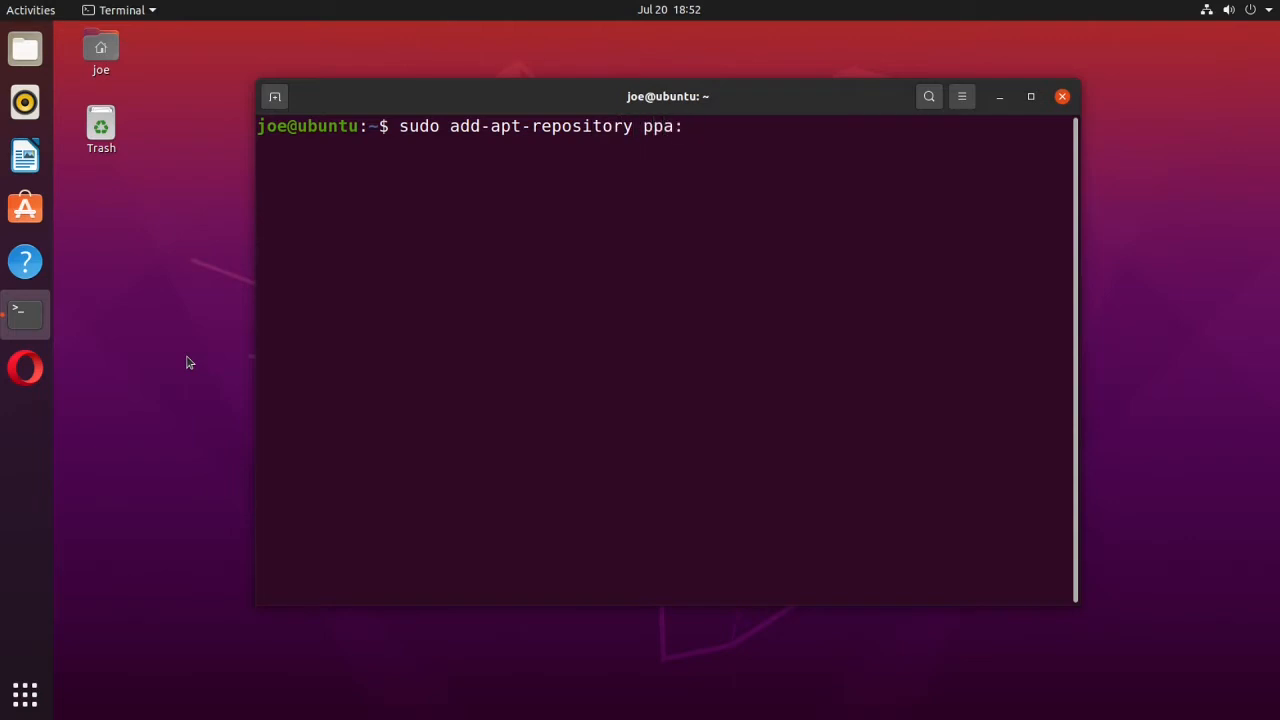
type("xu")
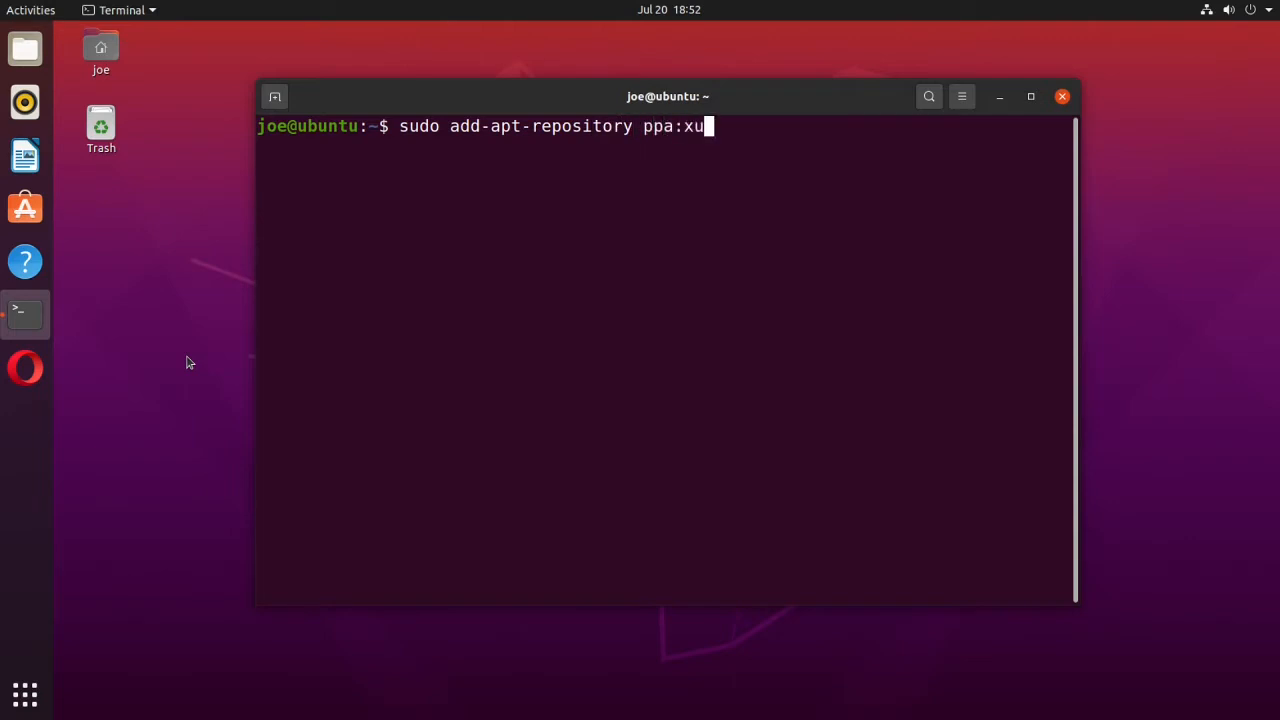
type("zh")
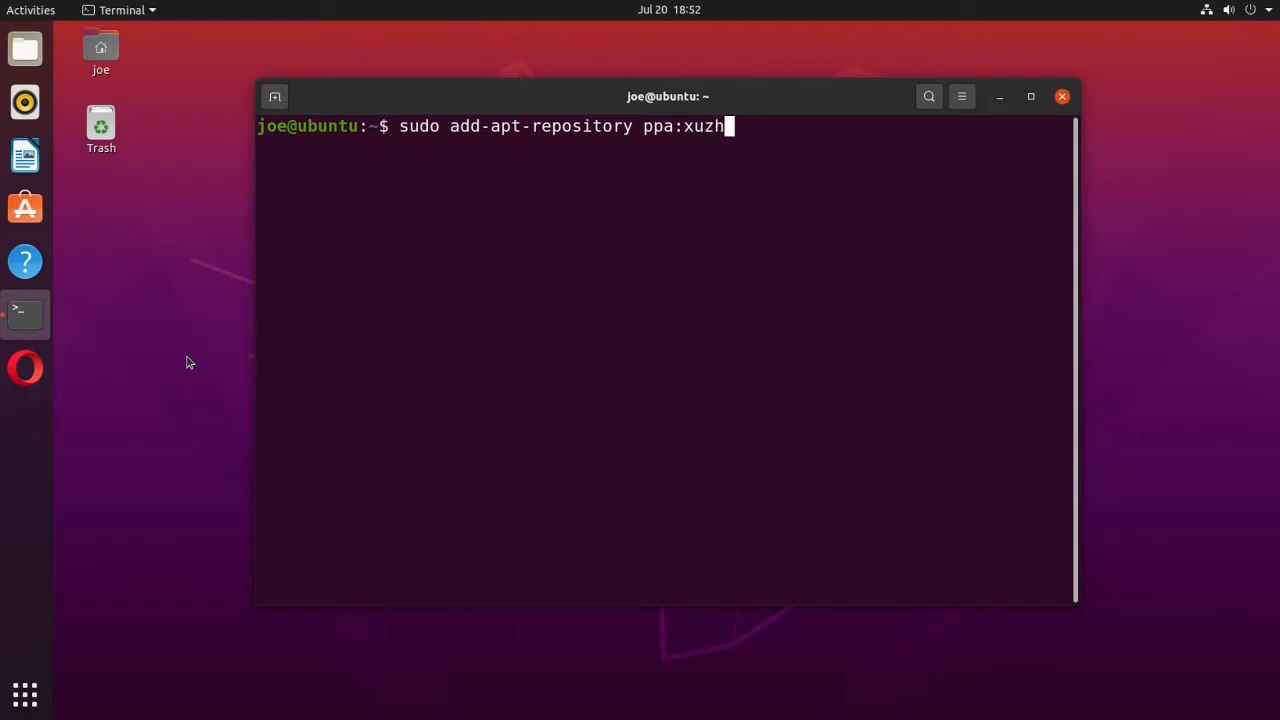
type("en666")
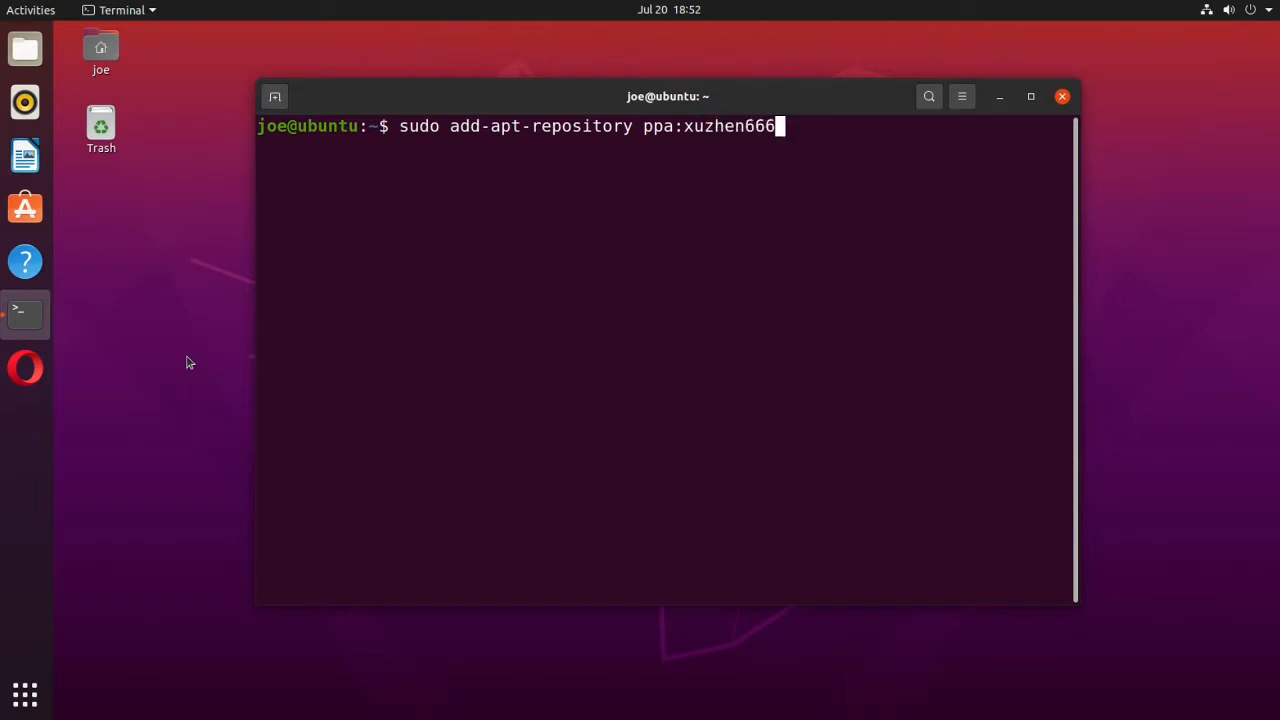
type("/du")
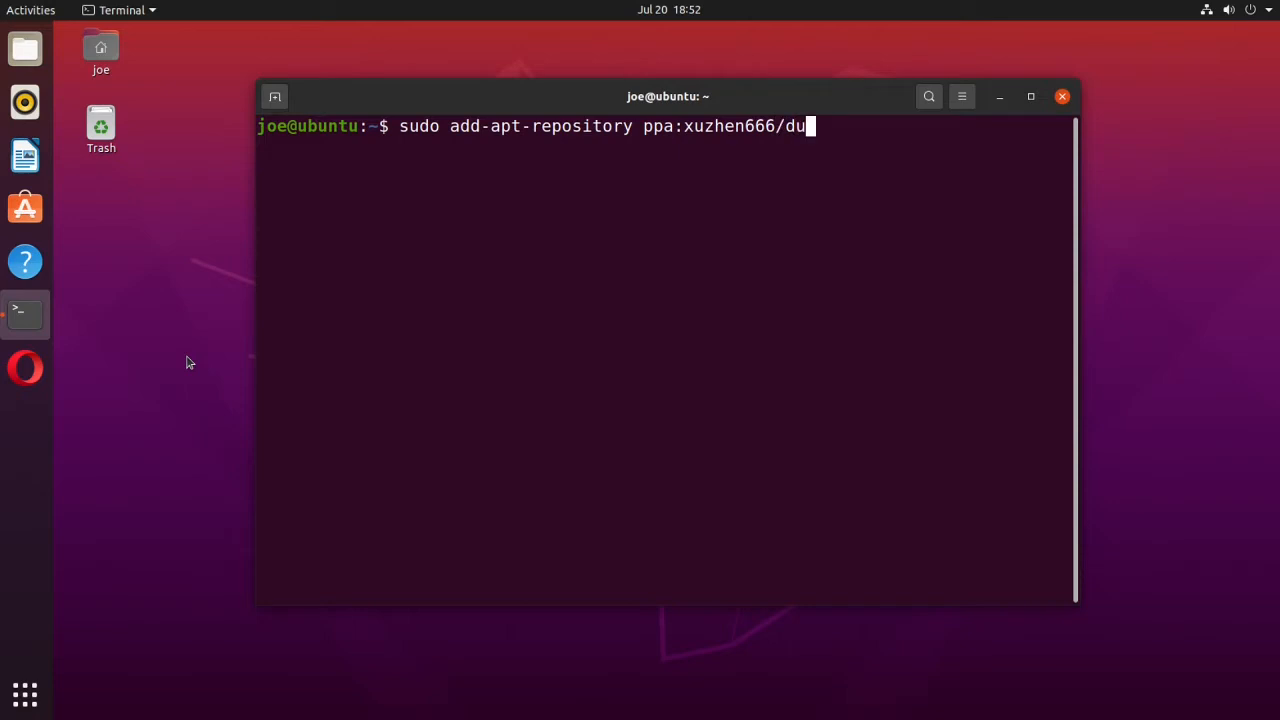
type("kto")
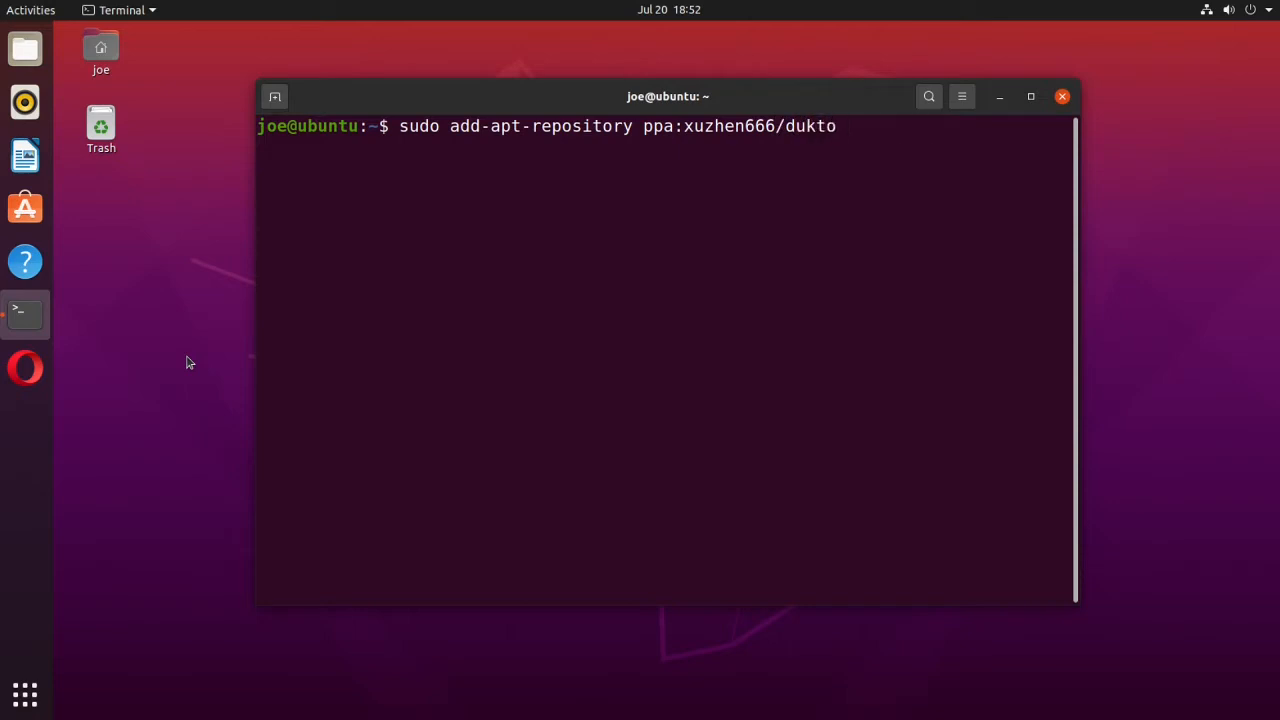
key("Return")
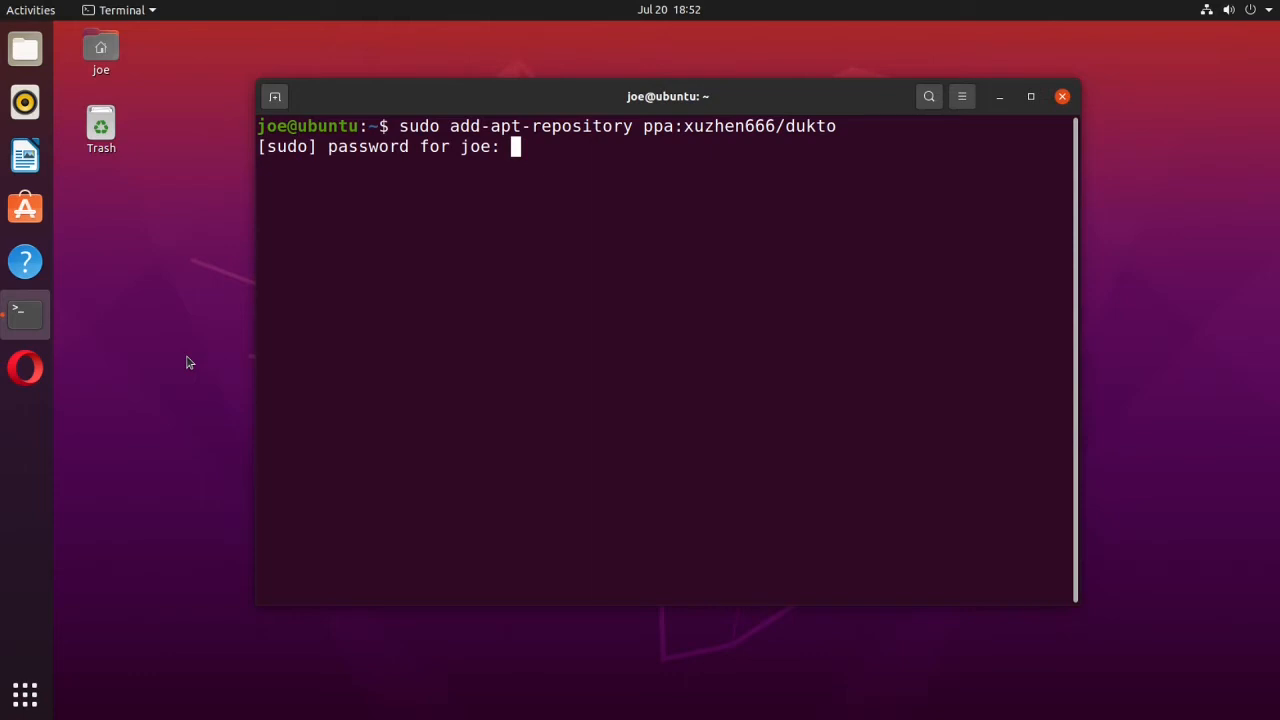
Authenticate with the password and confirm adding the repository so package lists refresh
key("Return")
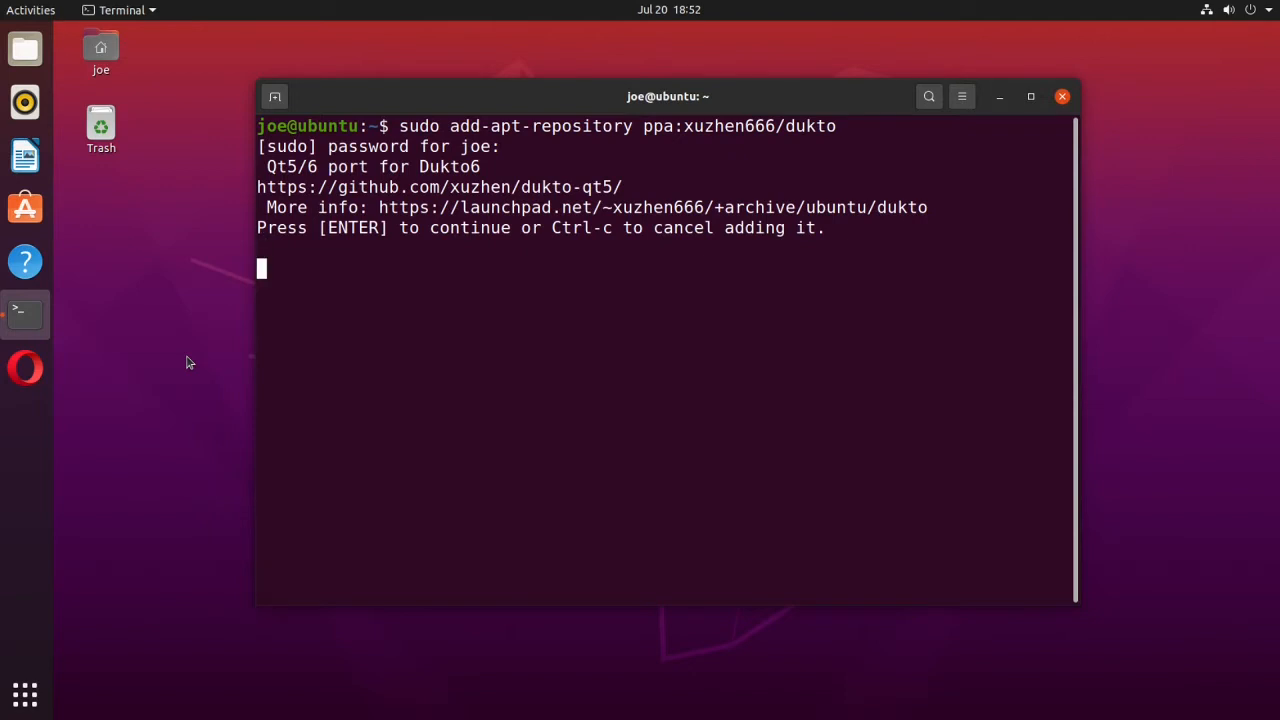
key("Return")
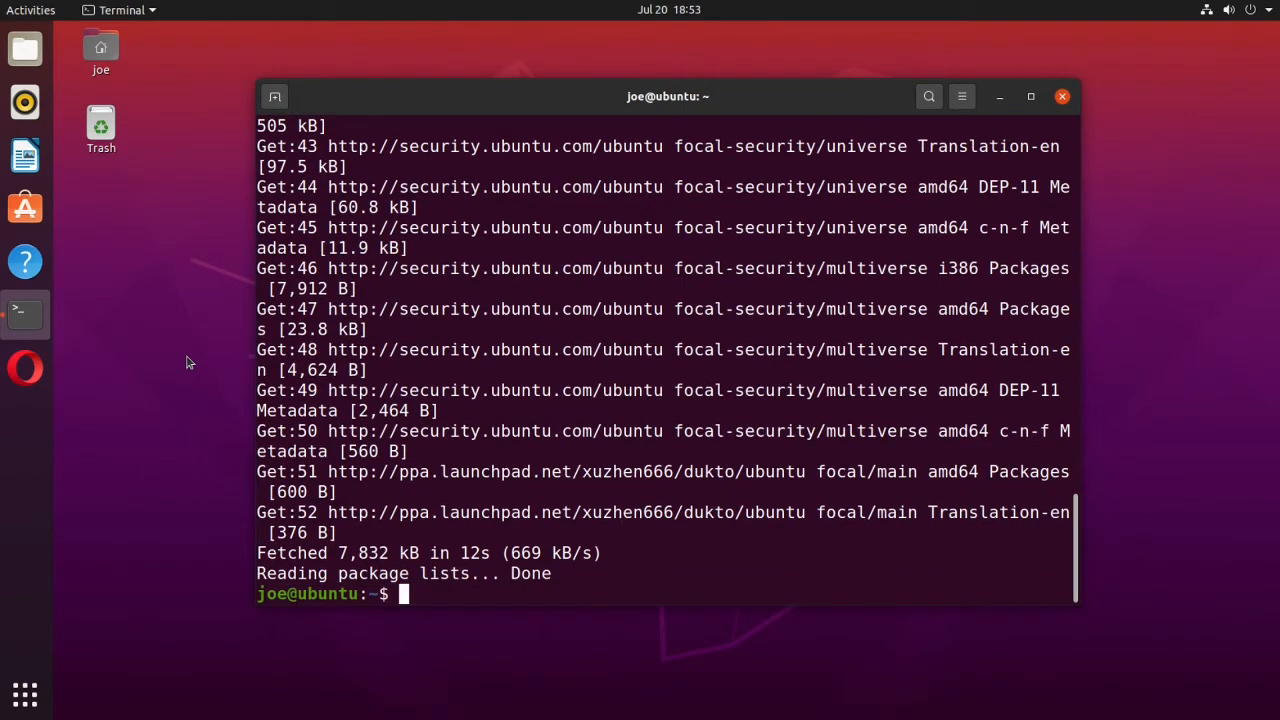
Run sudo apt update, which reports 15 upgradable packages
type("sudo apt update")
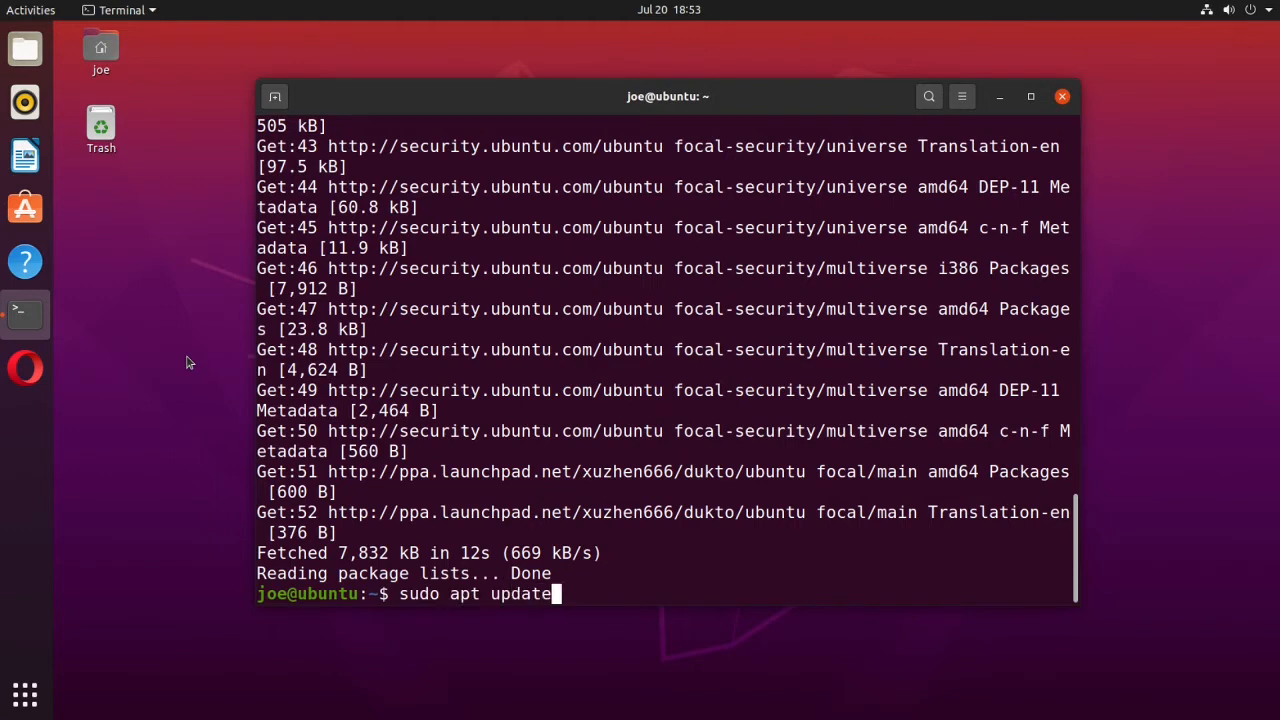
key("Return")
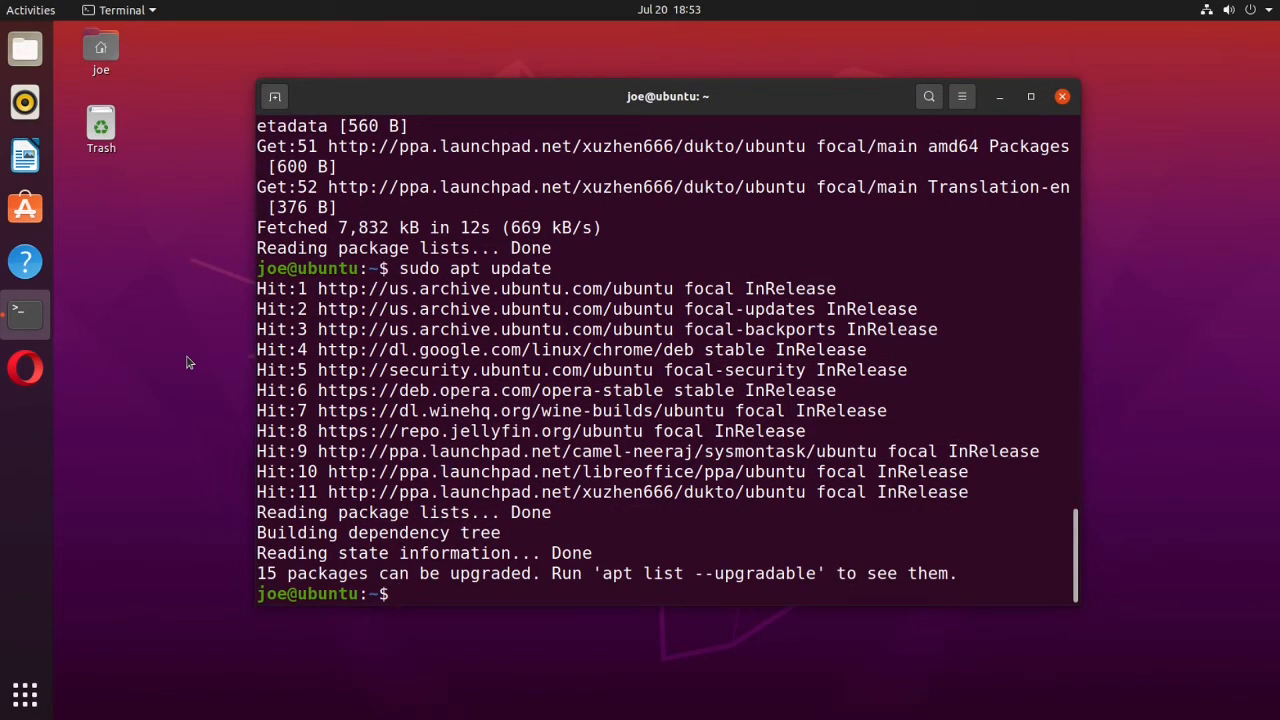
Run sudo apt install dukto -y to install Dukto 6.0.0 with its Qt dependencies
type("sudo a")
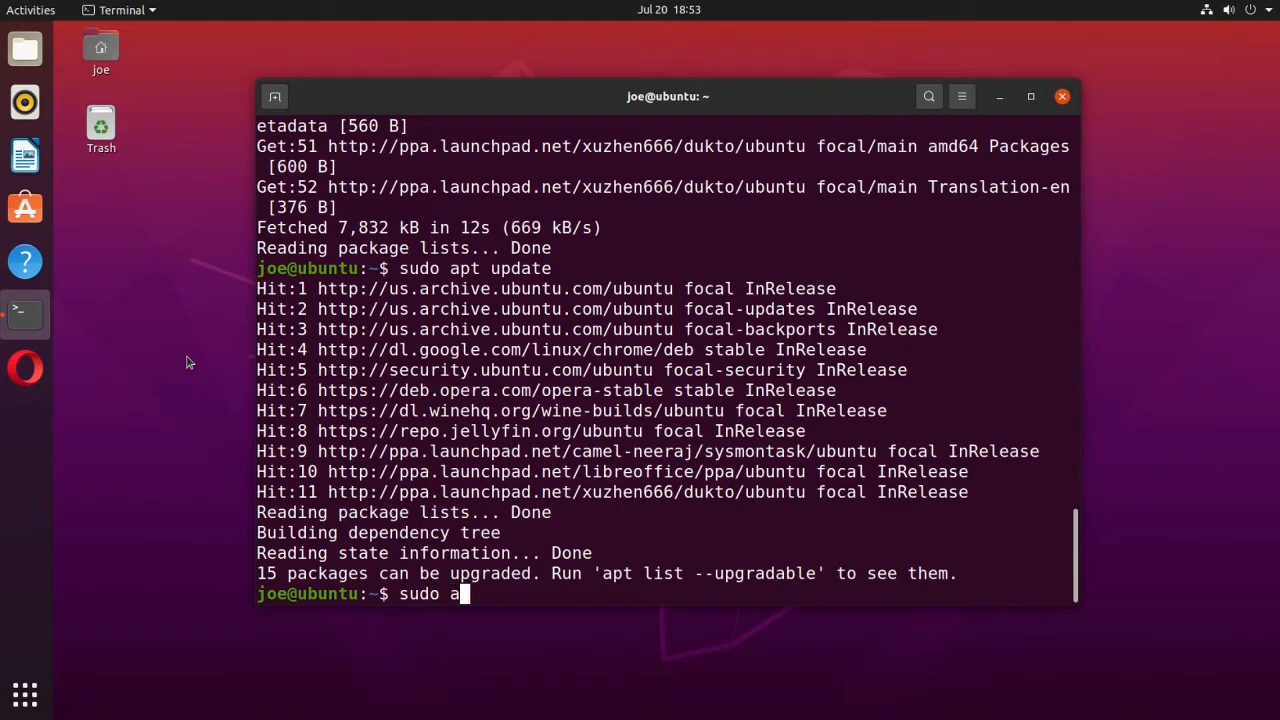
type("pt install")
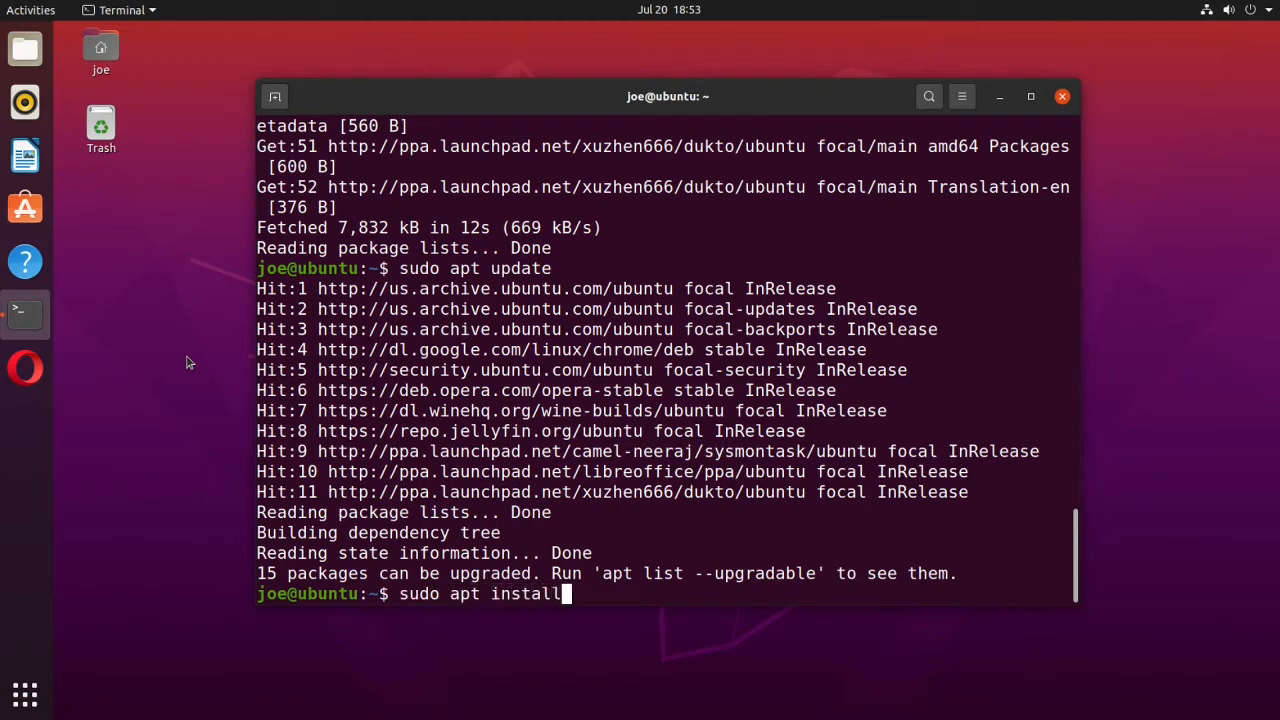
type("duk")
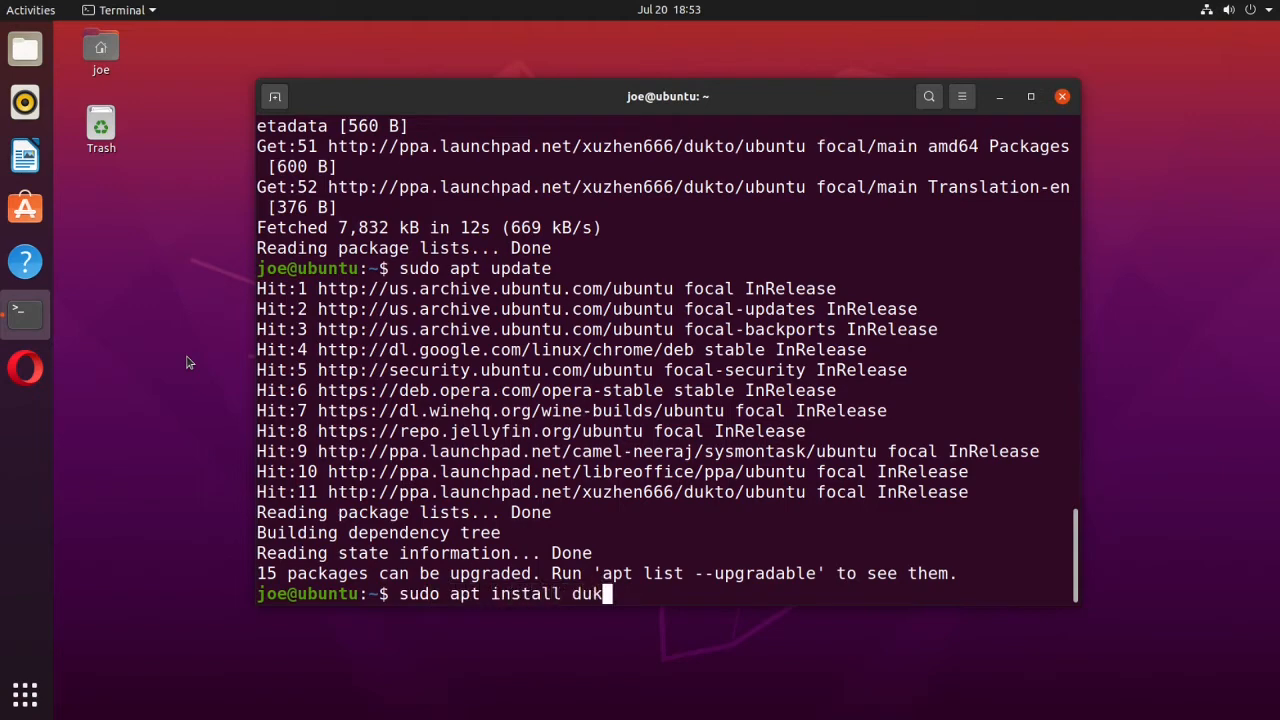
type("to -")
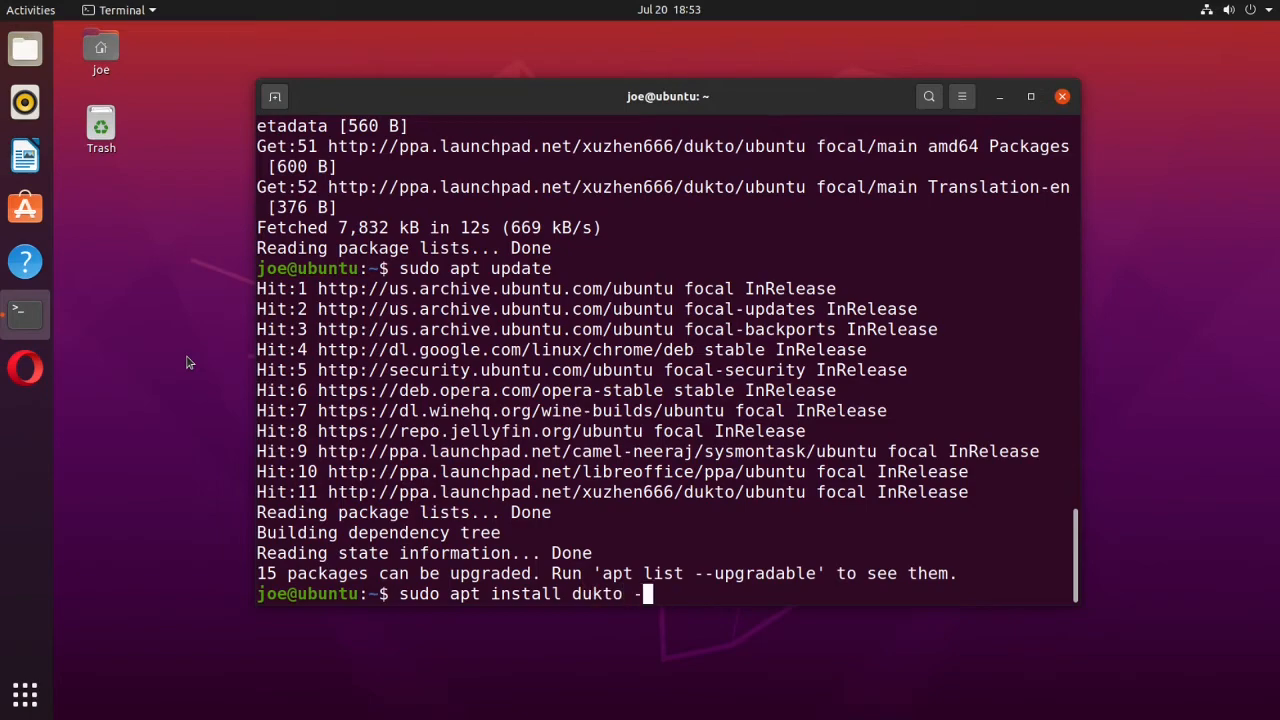
key("Return")
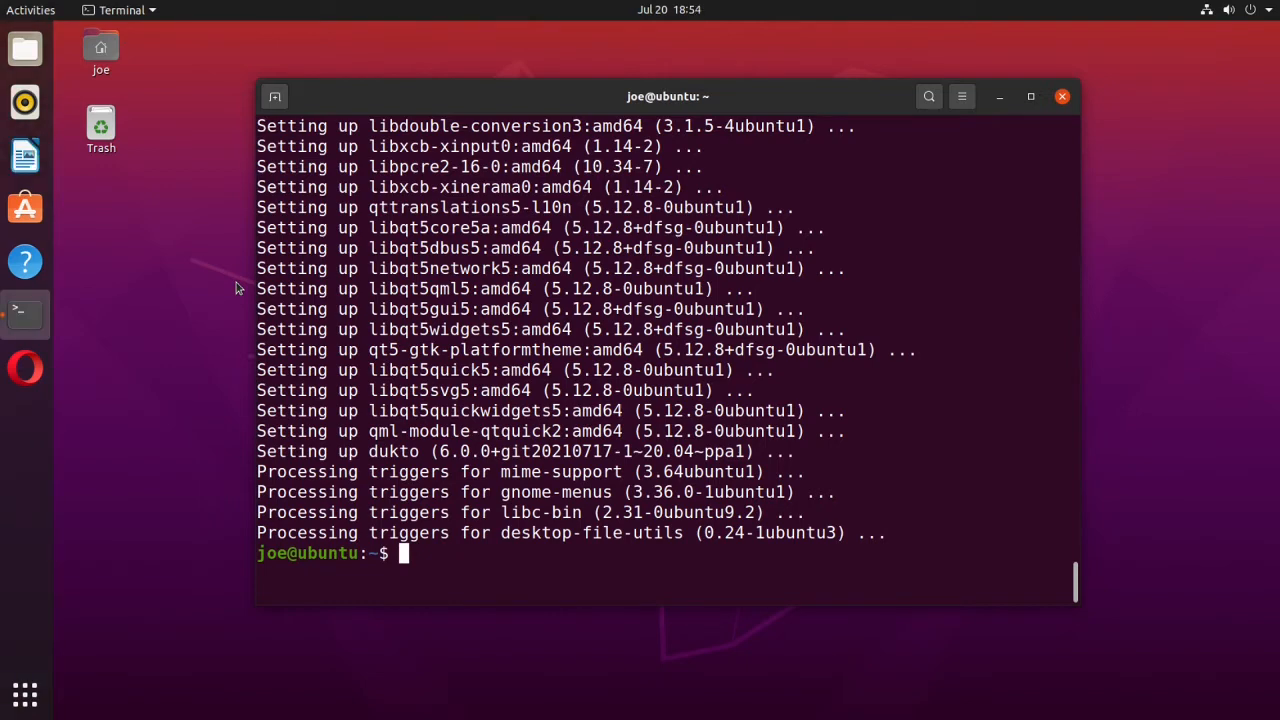
type("su")
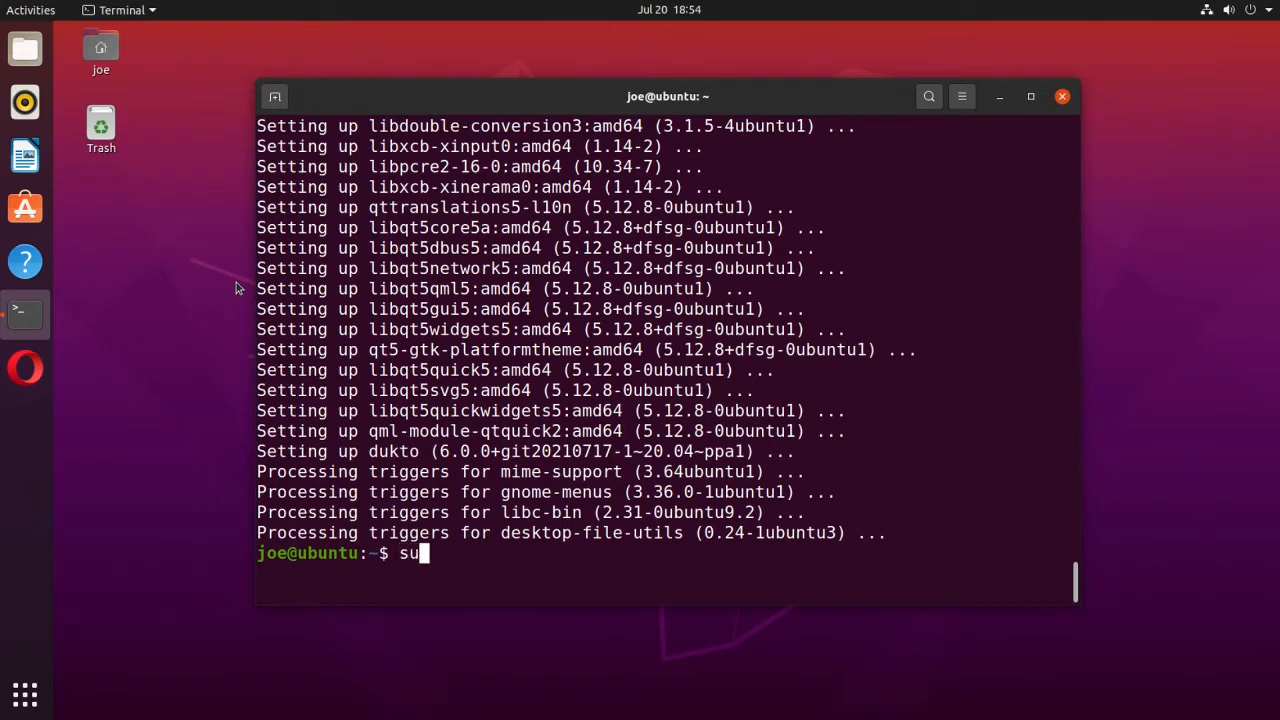
type("do ap")
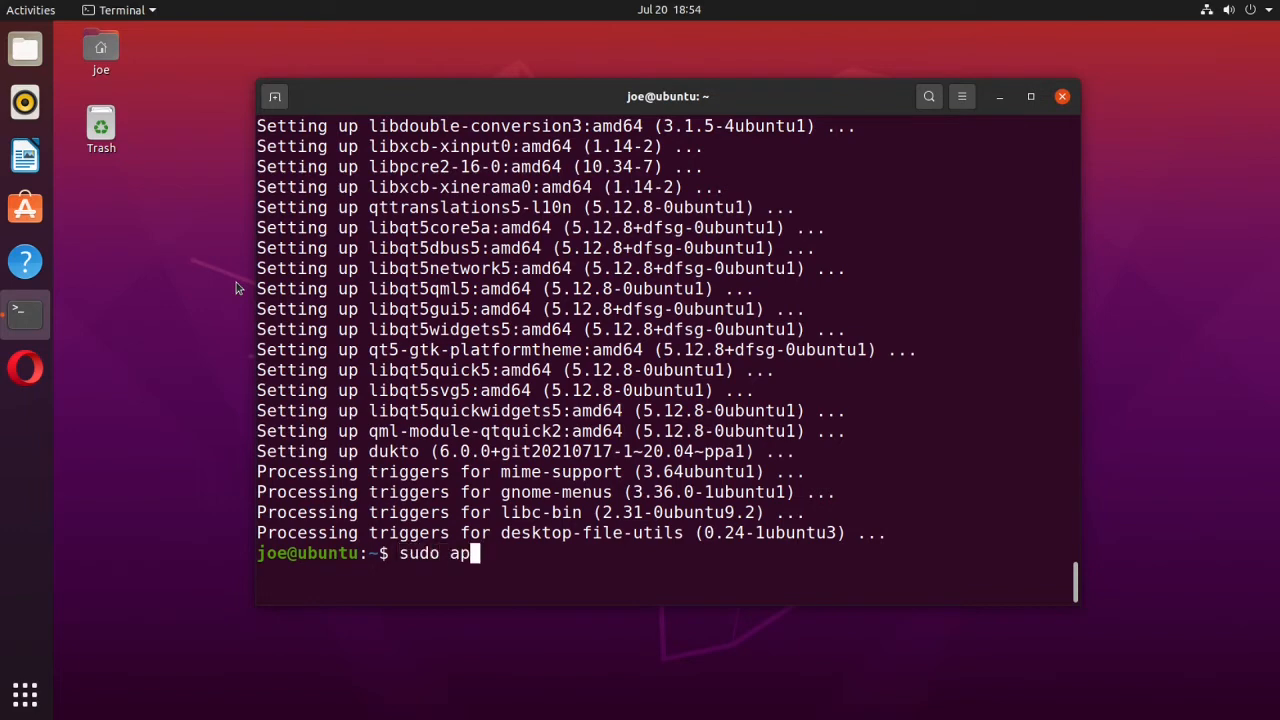
type("t remo")
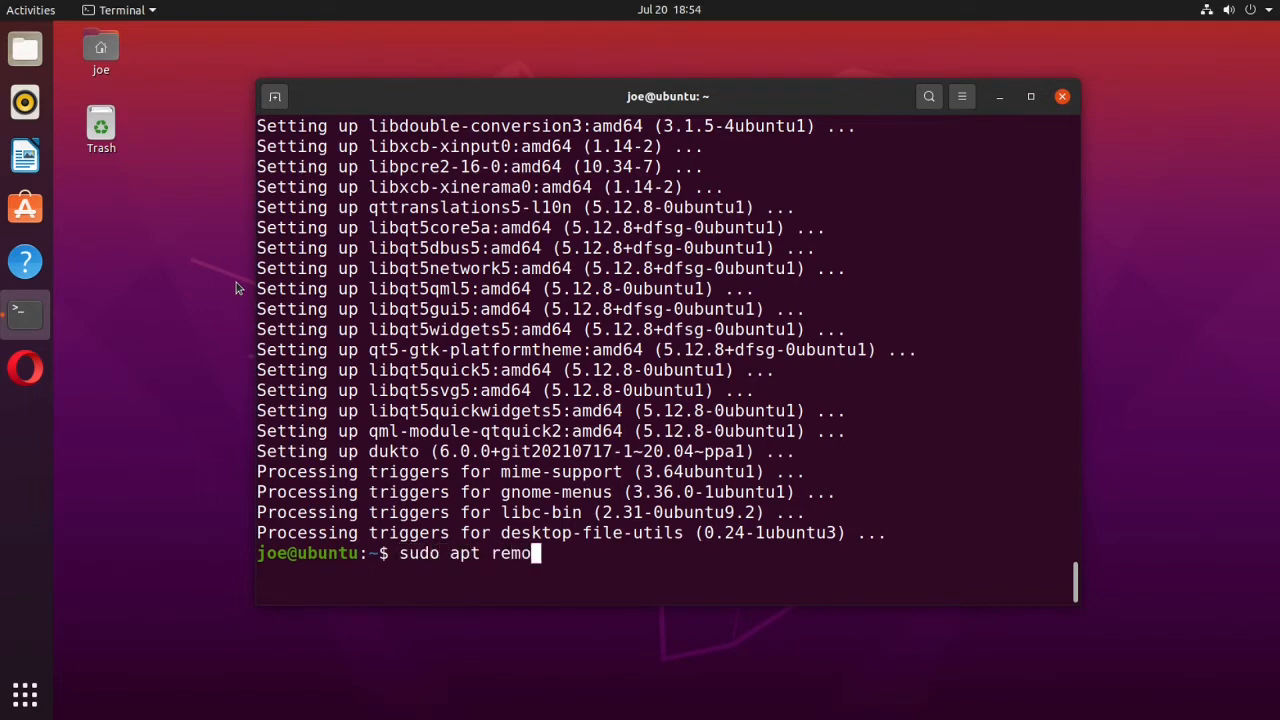
type("ve")
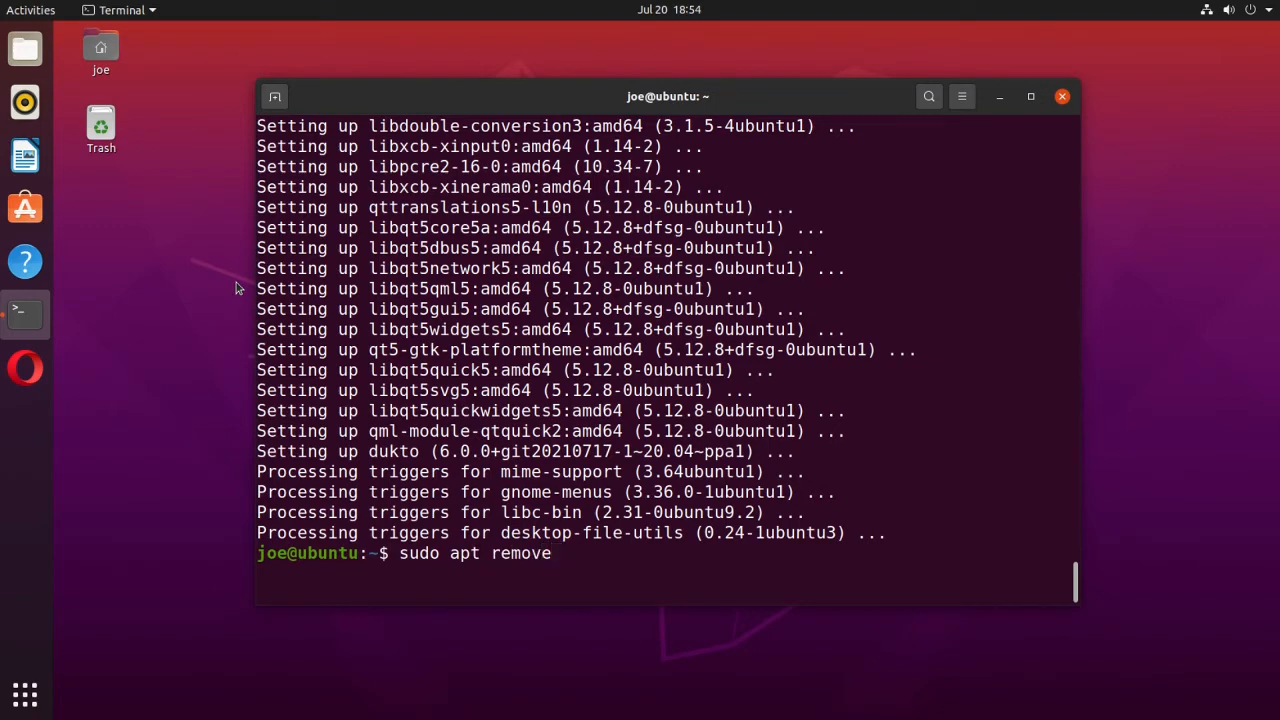
type("--aut")
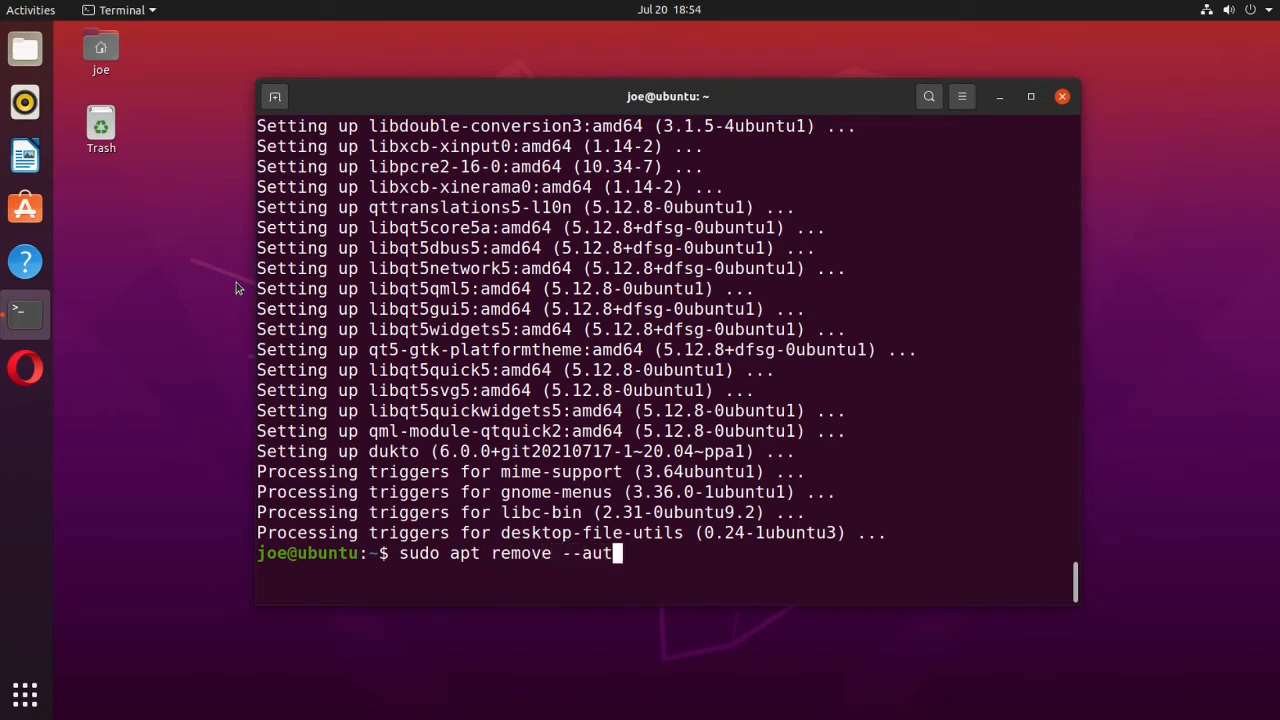
type("oremove")
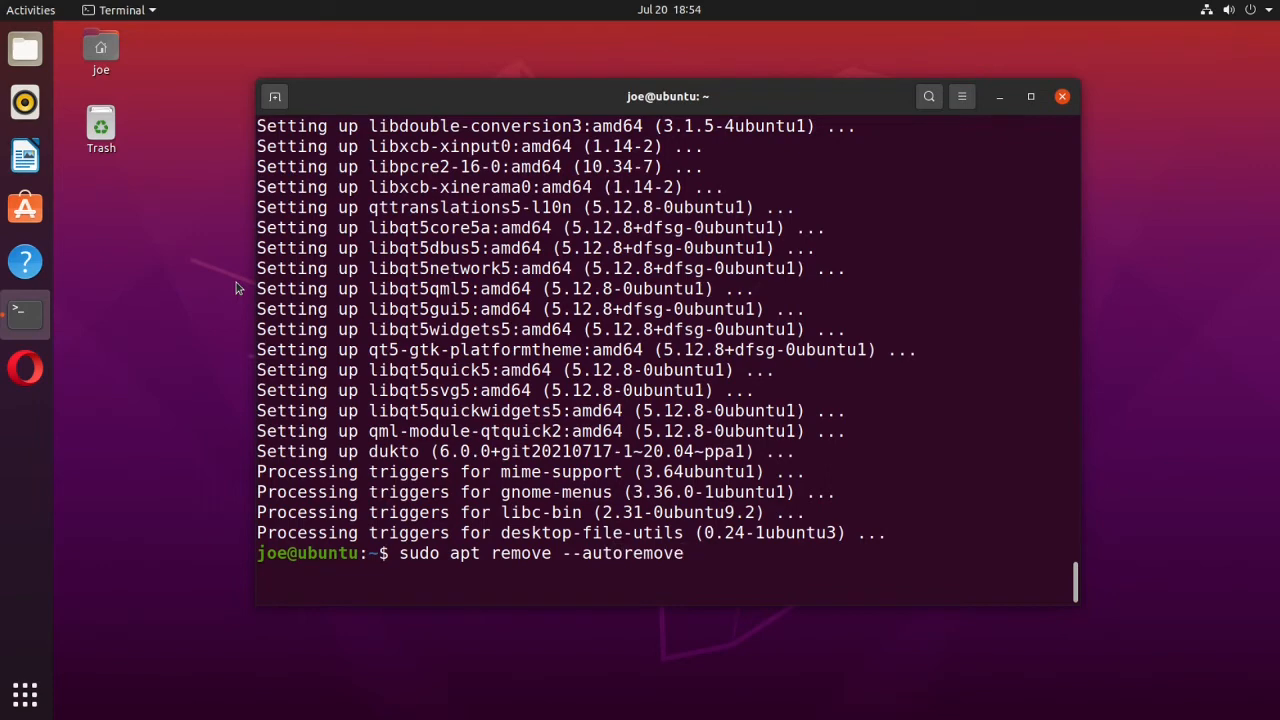
type("dukt")
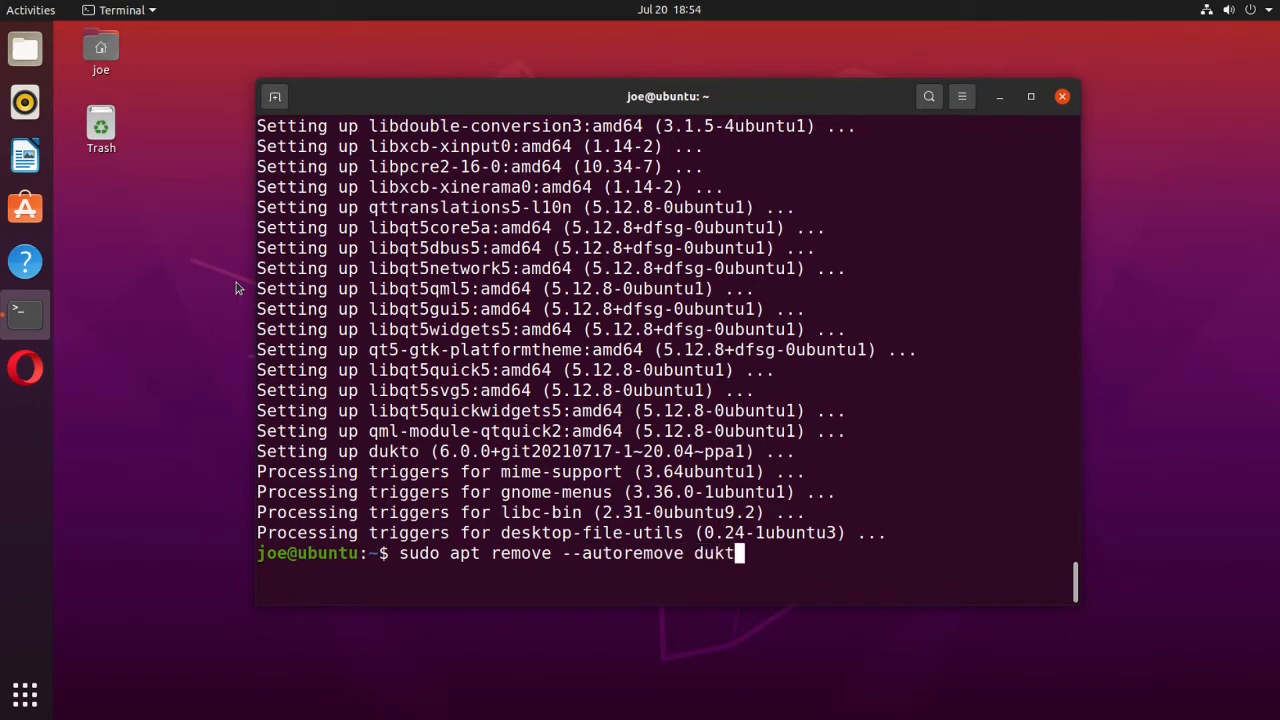
type("o")
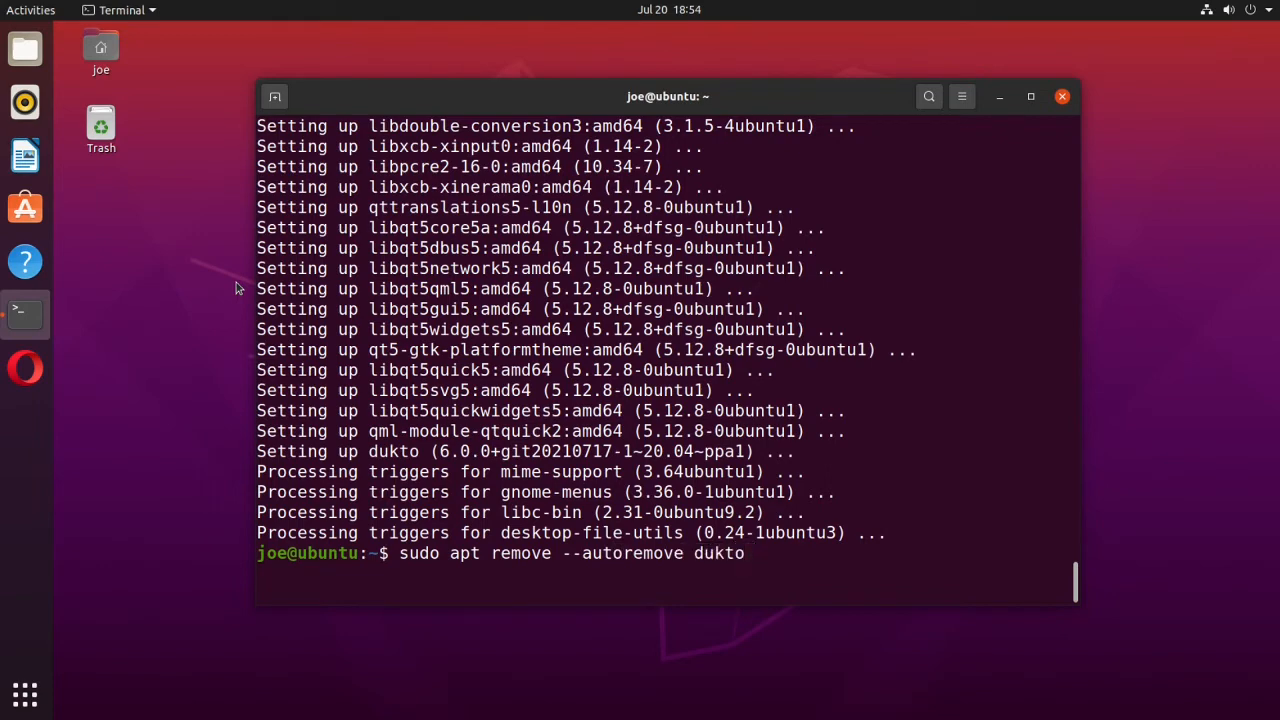
key("BackSpace")
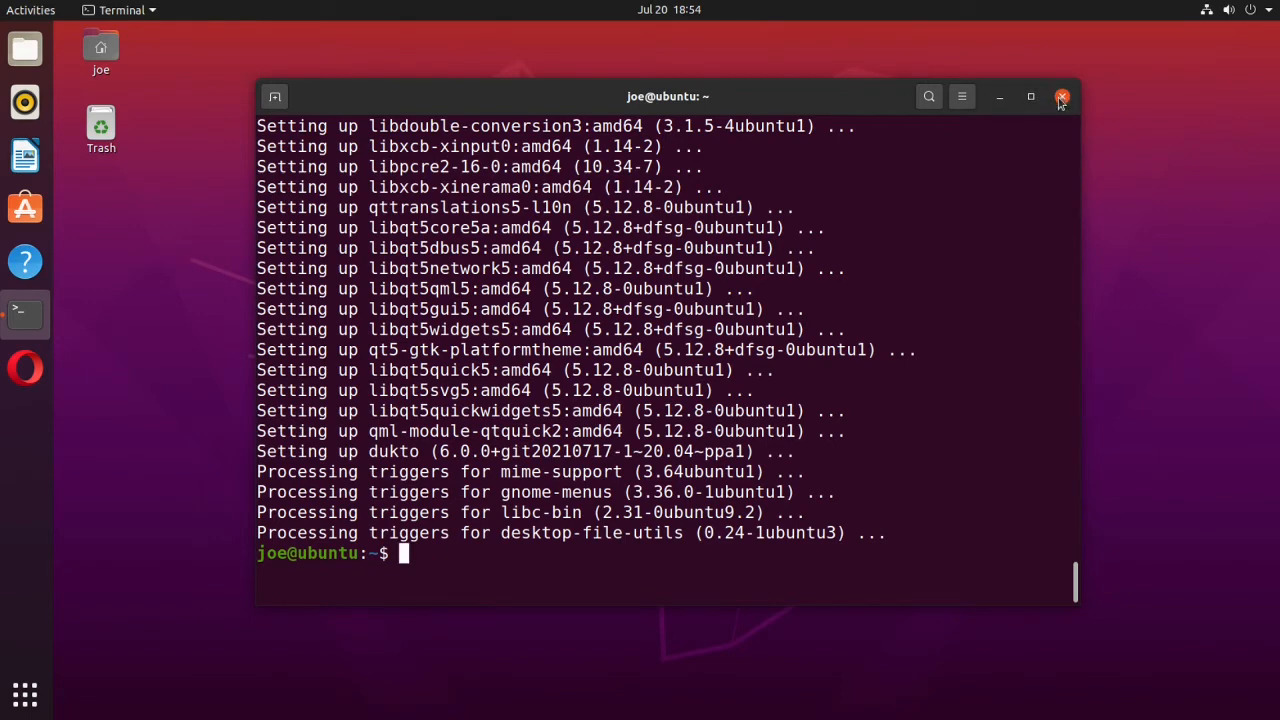
mouse_move(1066, 130)
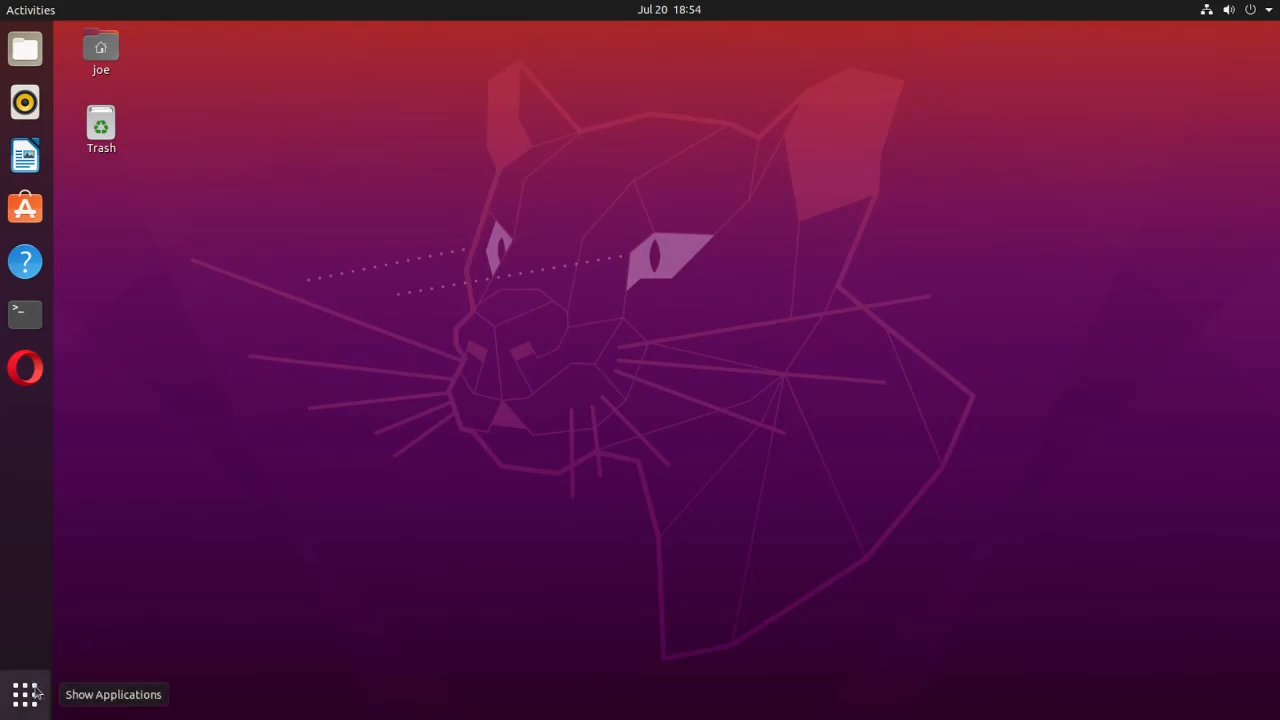
Launch Dukto from the application grid so its disclaimer window appears
left_click(24, 694)
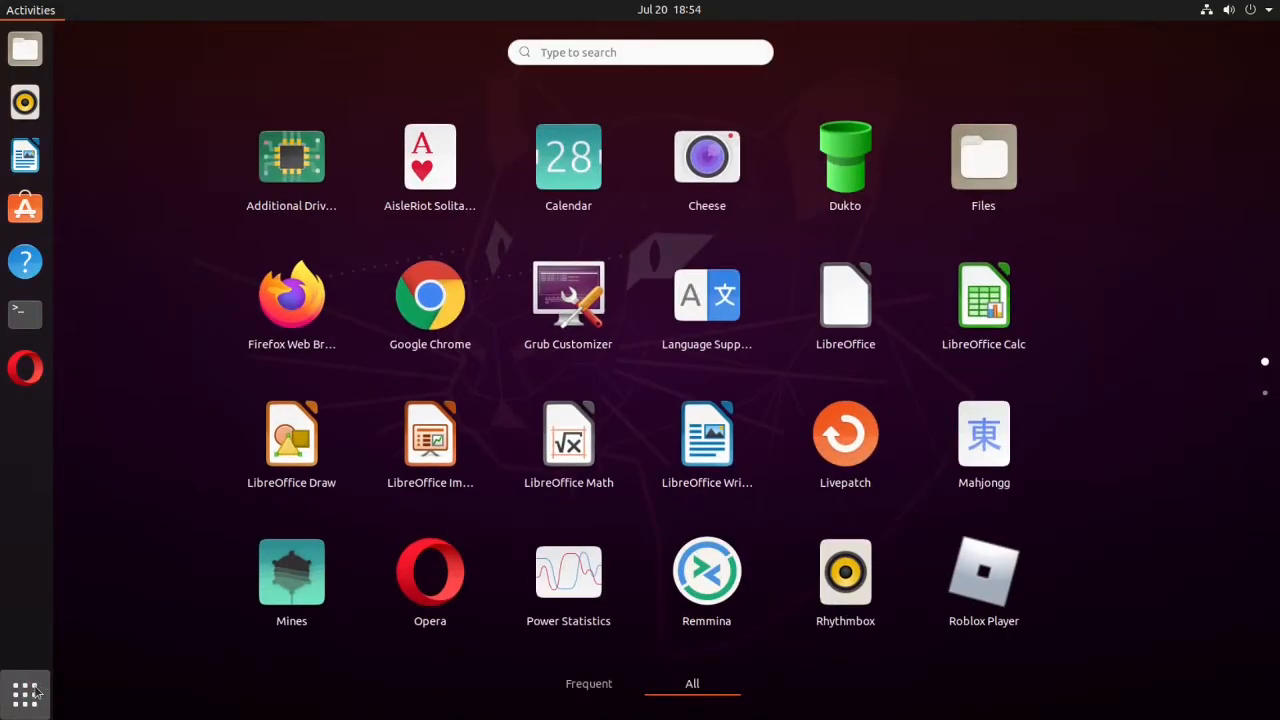
left_click(844, 156)
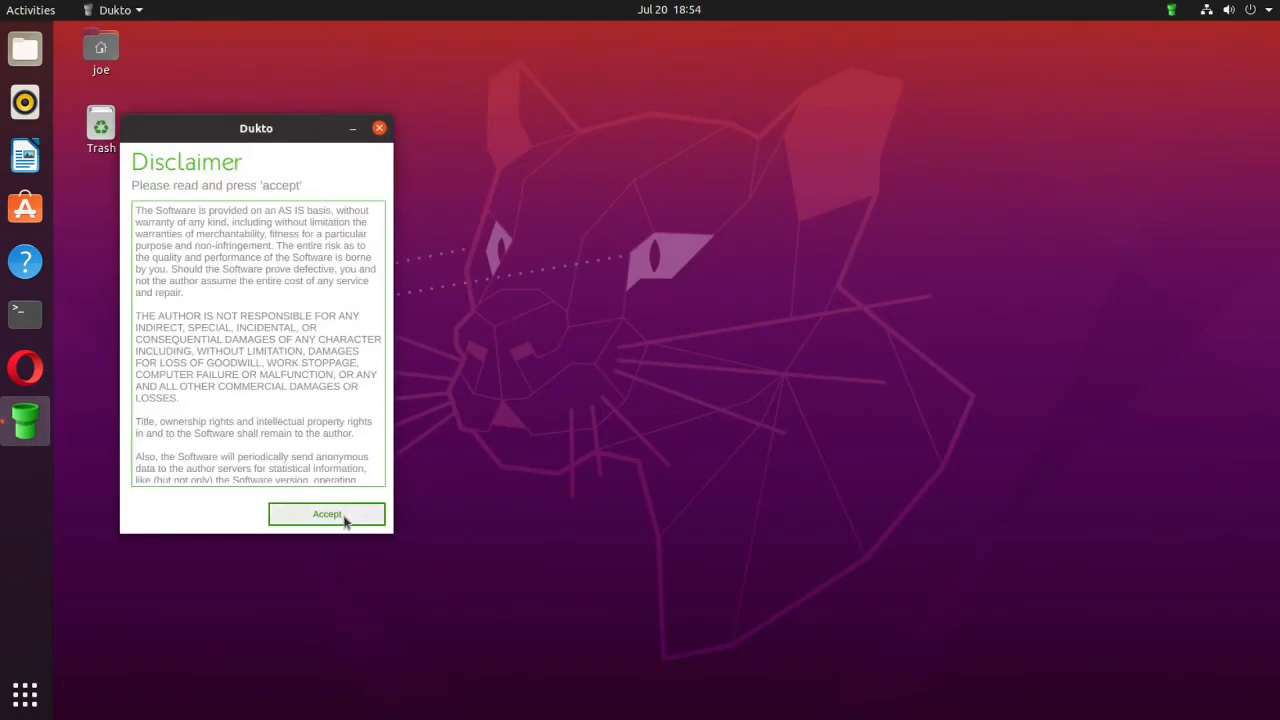
Accept the disclaimer, reaching the 'Send data to' screen for buddy Joe
left_click(328, 512)
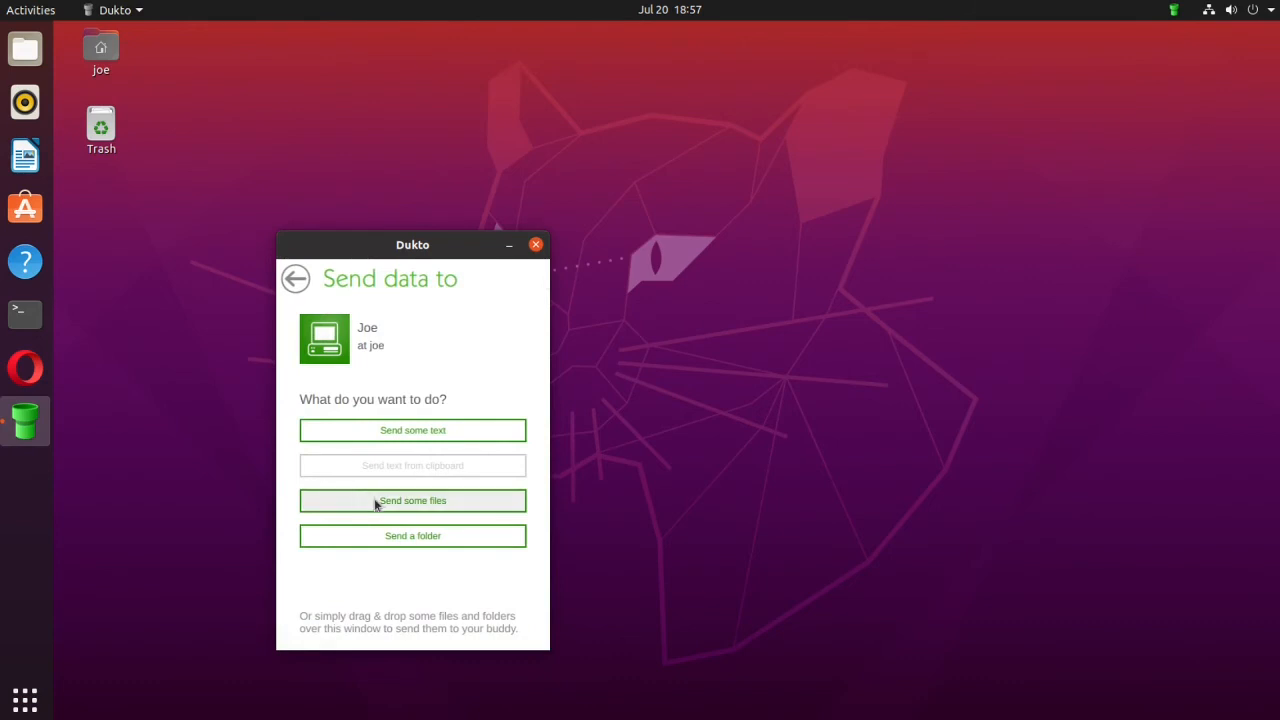
Send 20210126_150810.jpg from the Home folder to buddy Joe via 'Send some files'
left_click(412, 500)
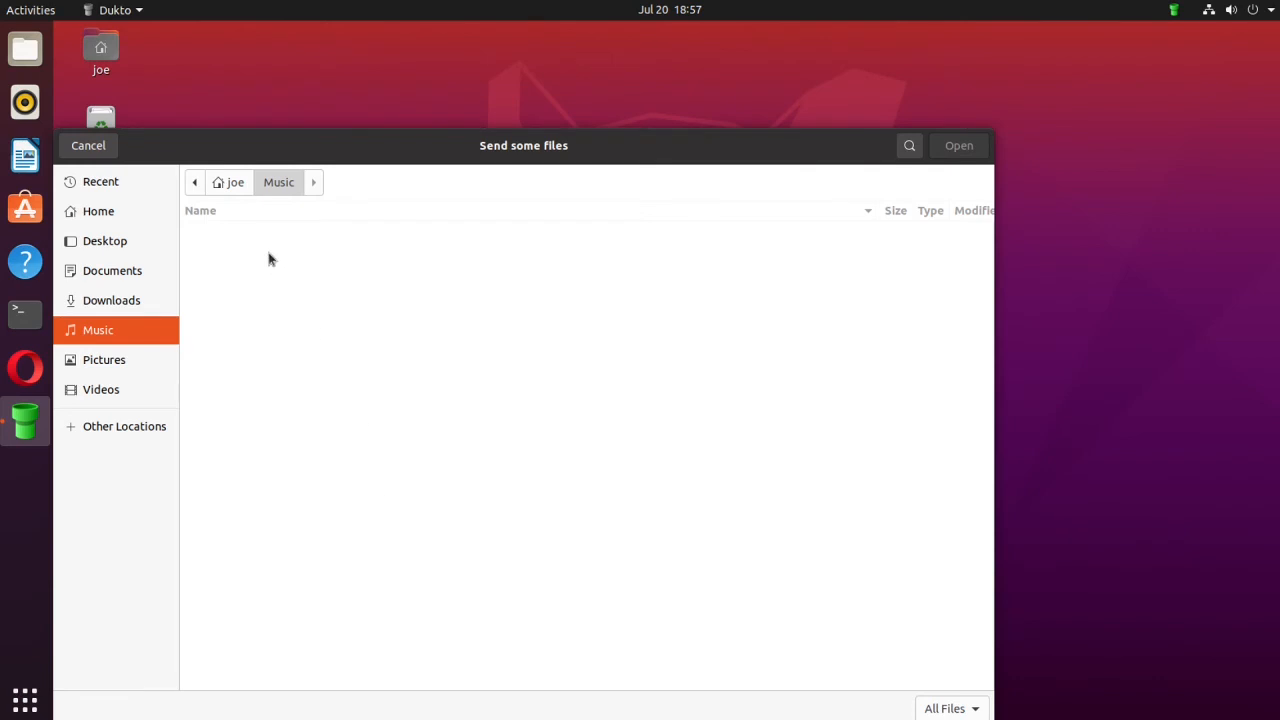
left_click(236, 182)
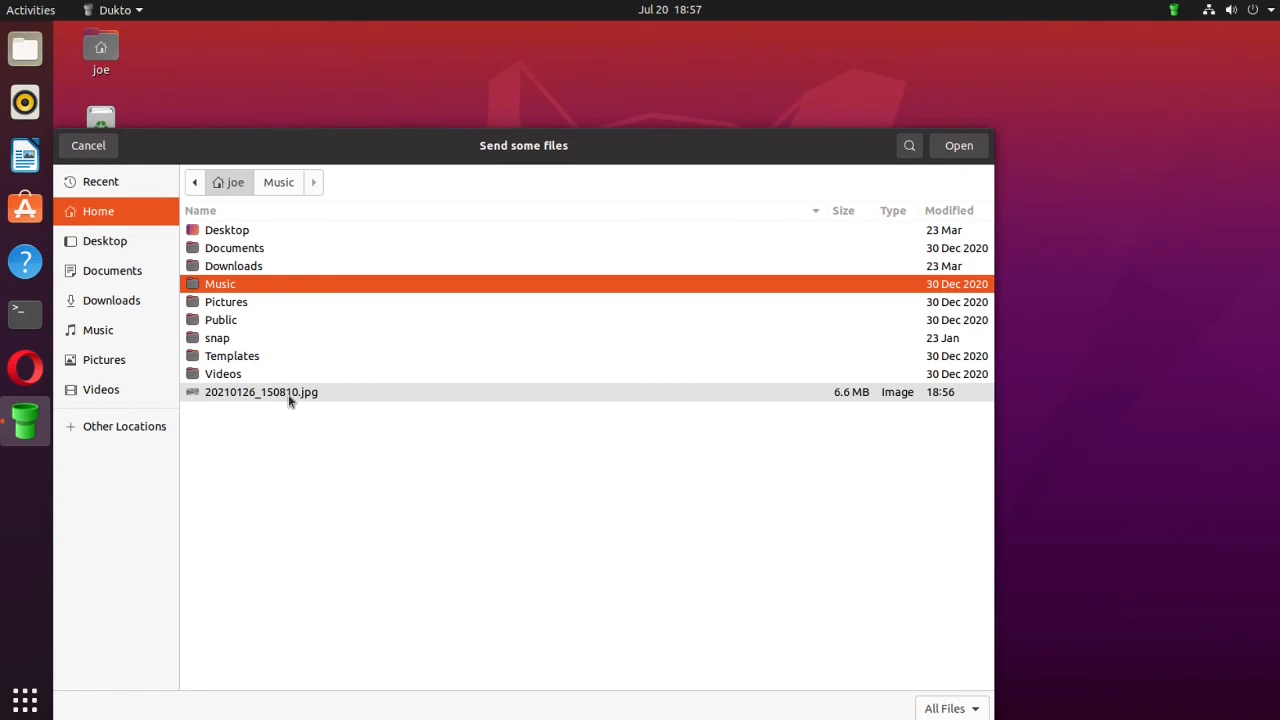
left_click(956, 144)
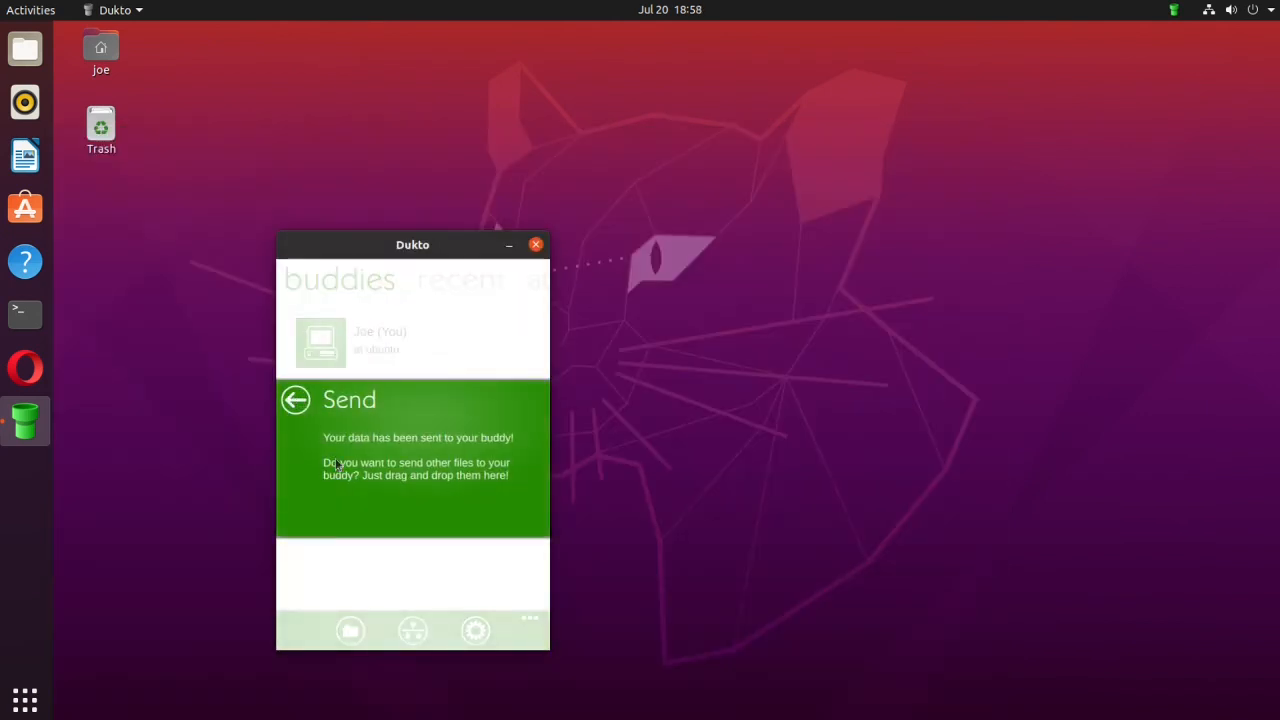
mouse_move(536, 504)
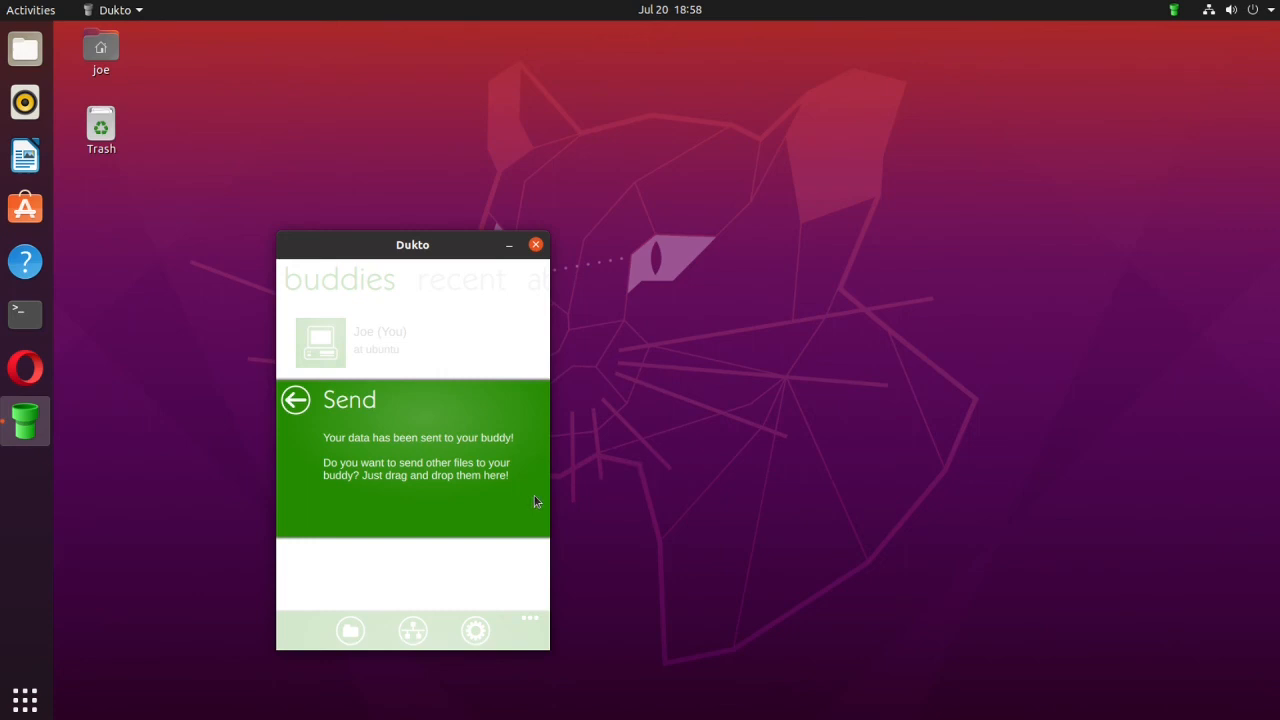
mouse_move(534, 496)
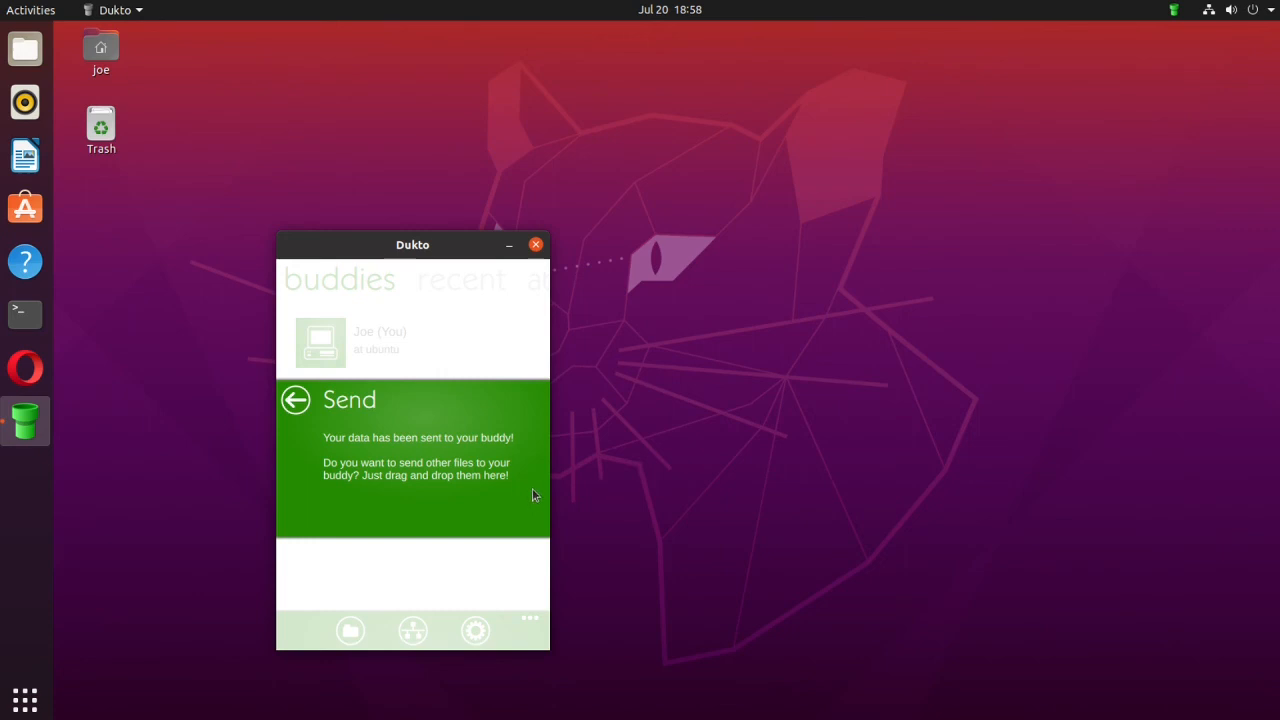